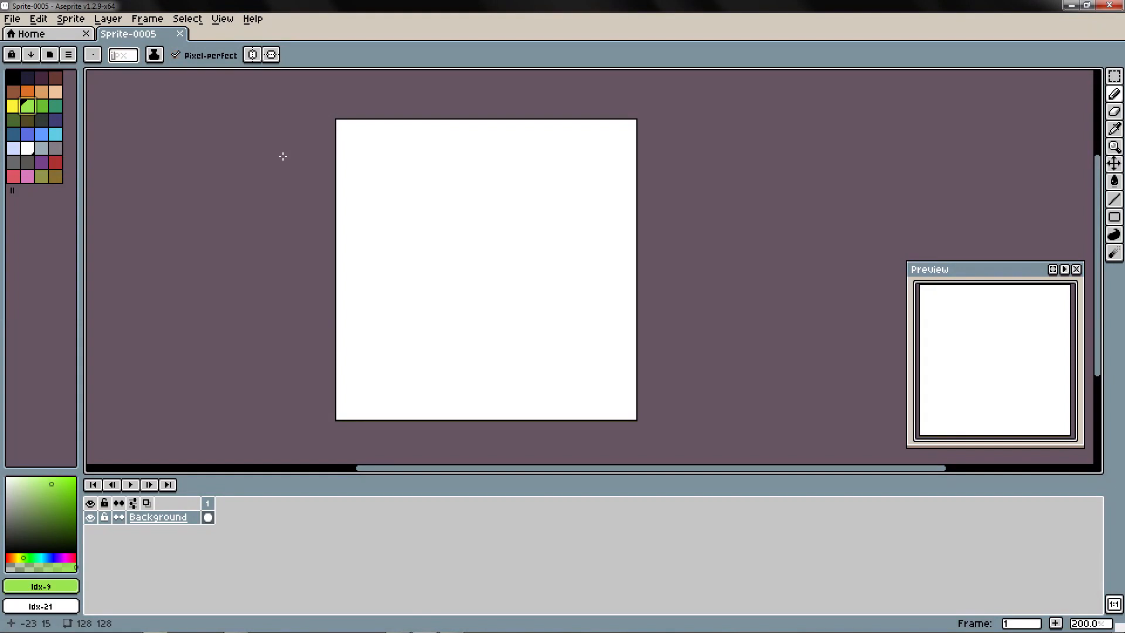
{"action": "mouse_move", "coordinate": [303, 148]}
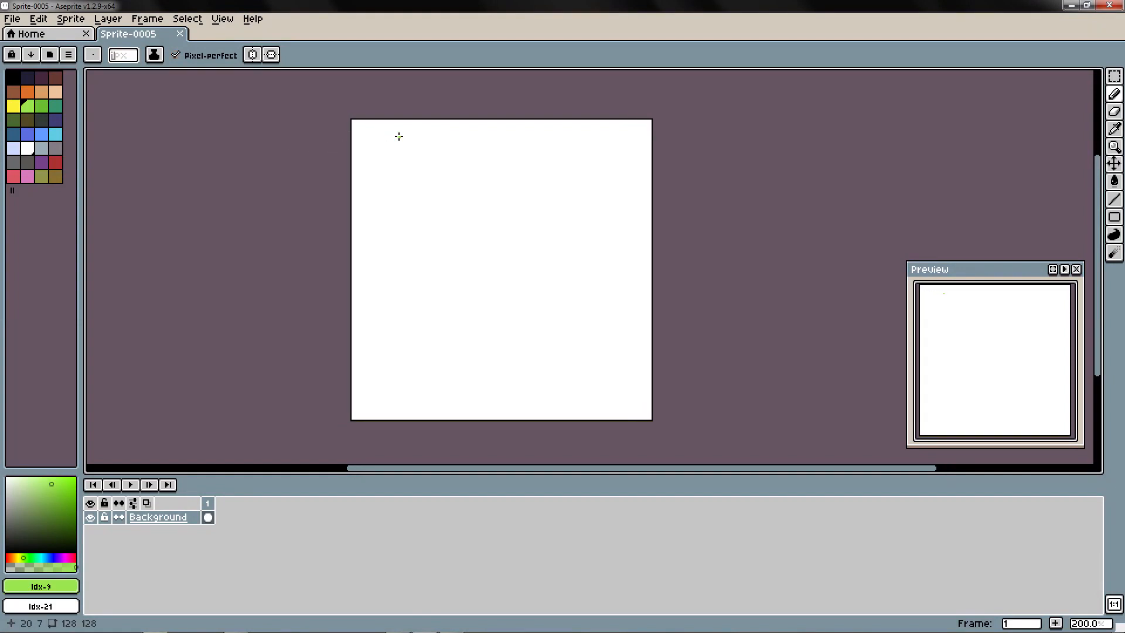
{"action": "mouse_move", "coordinate": [412, 147]}
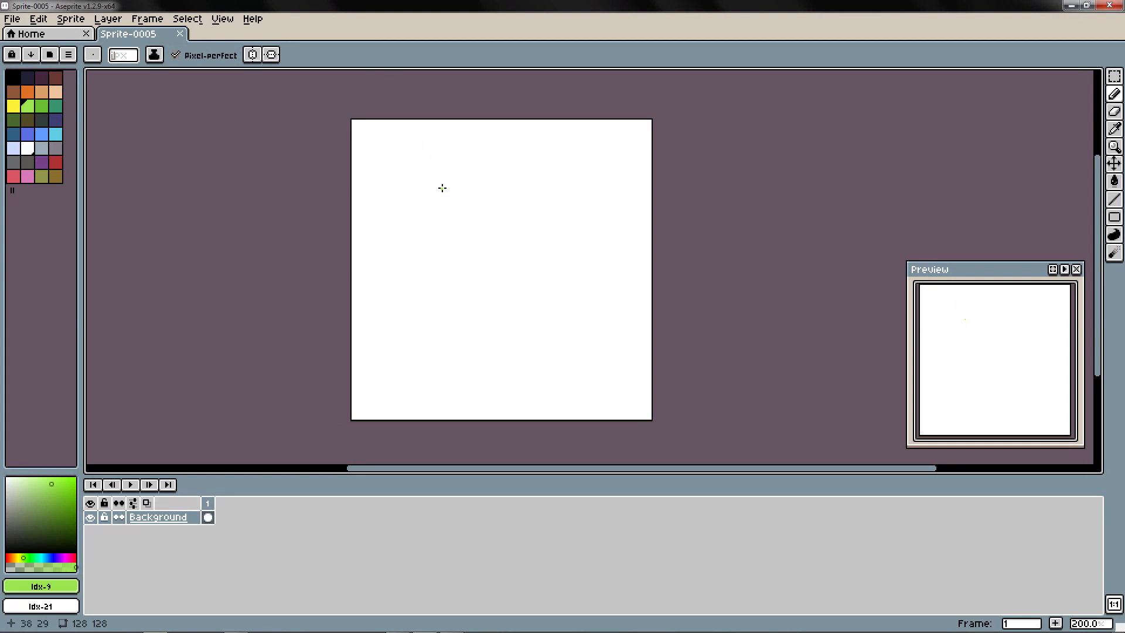
{"action": "mouse_move", "coordinate": [437, 184]}
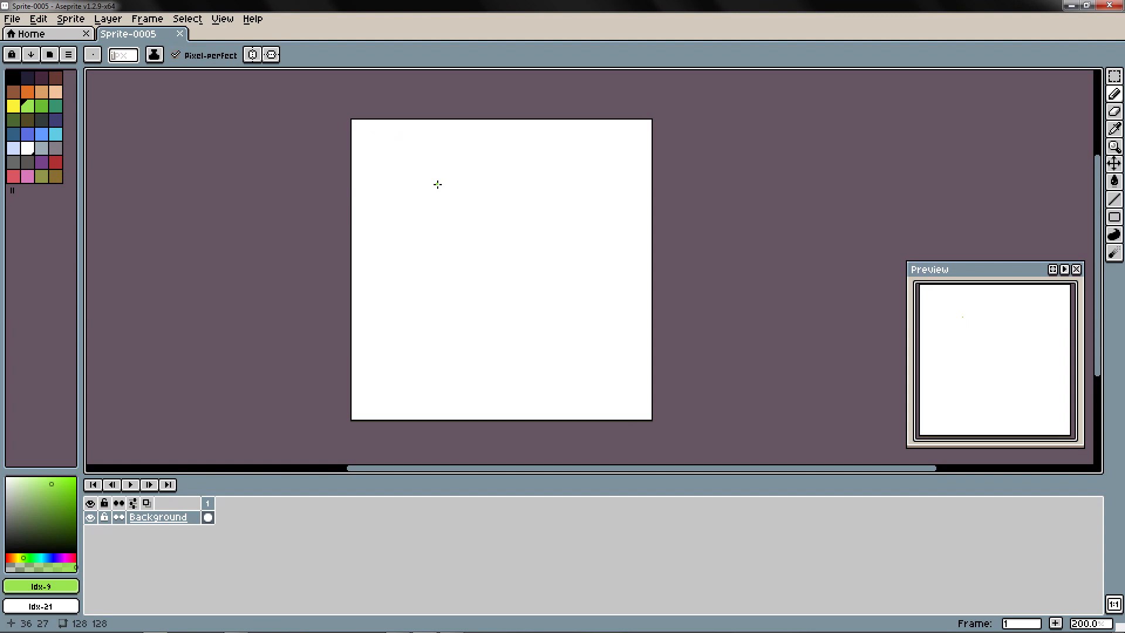
- Add a Bouncing Ball layer above a continuous Background and ready a 32-pixel round brush
{"action": "right_click", "coordinate": [147, 516]}
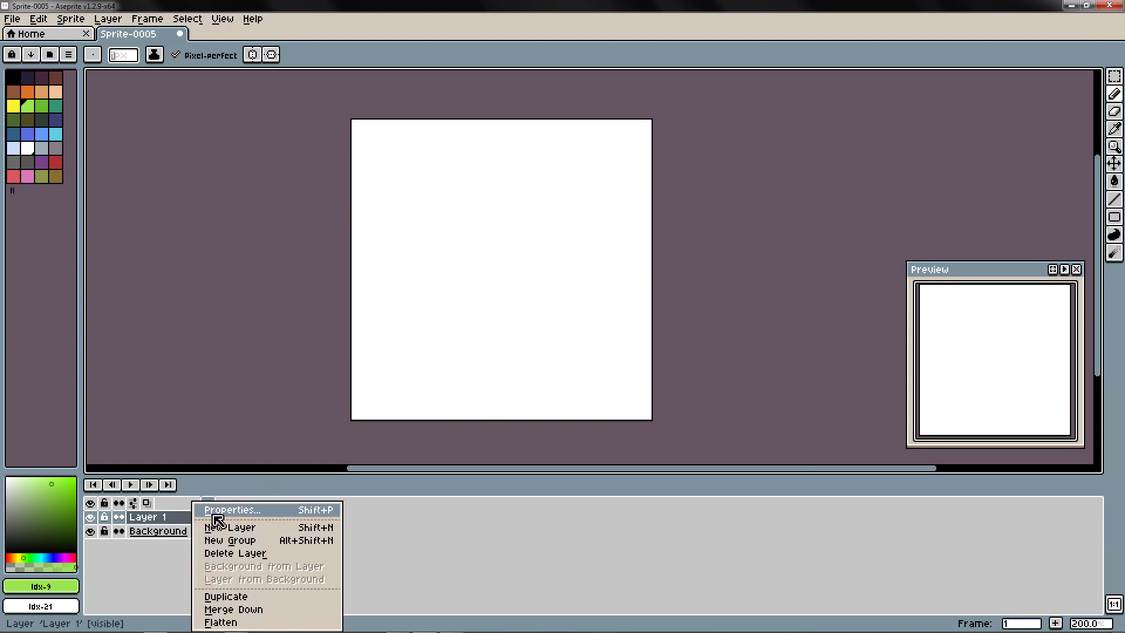
{"action": "left_click", "coordinate": [231, 509]}
{"action": "type", "text": "Bouncing Ball"}
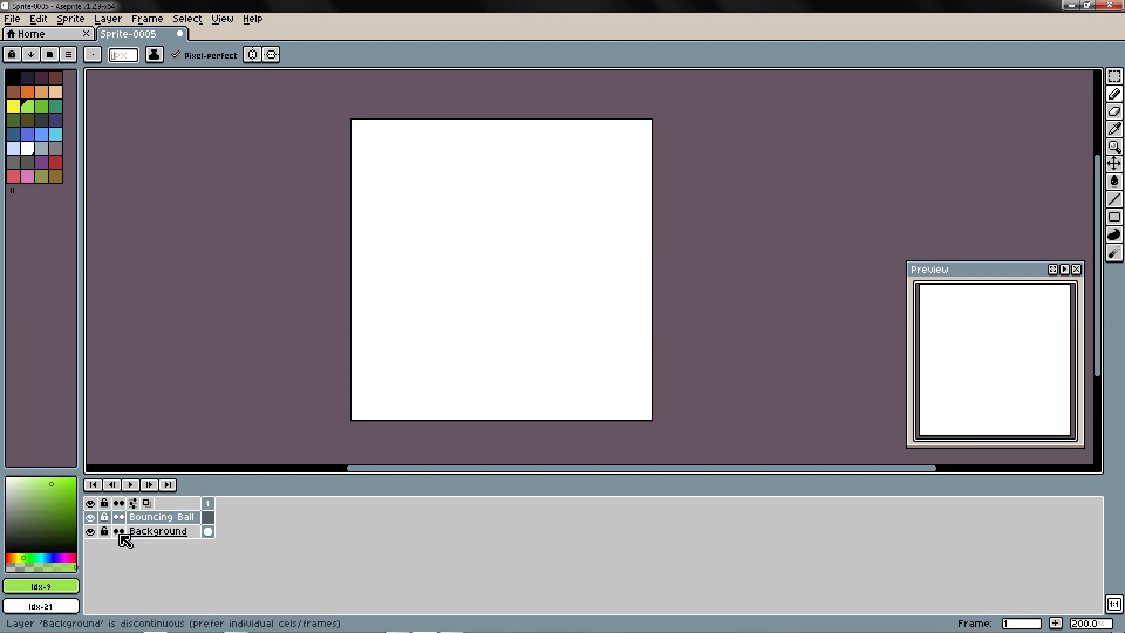
{"action": "left_click", "coordinate": [116, 530]}
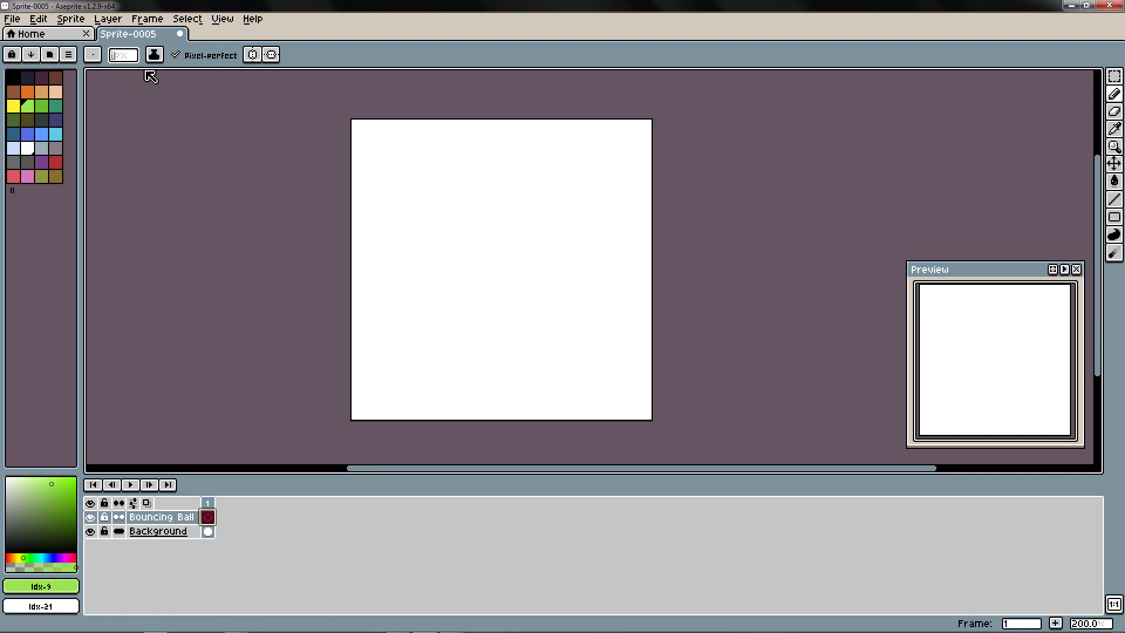
{"action": "left_click", "coordinate": [122, 55]}
{"action": "type", "text": "32"}
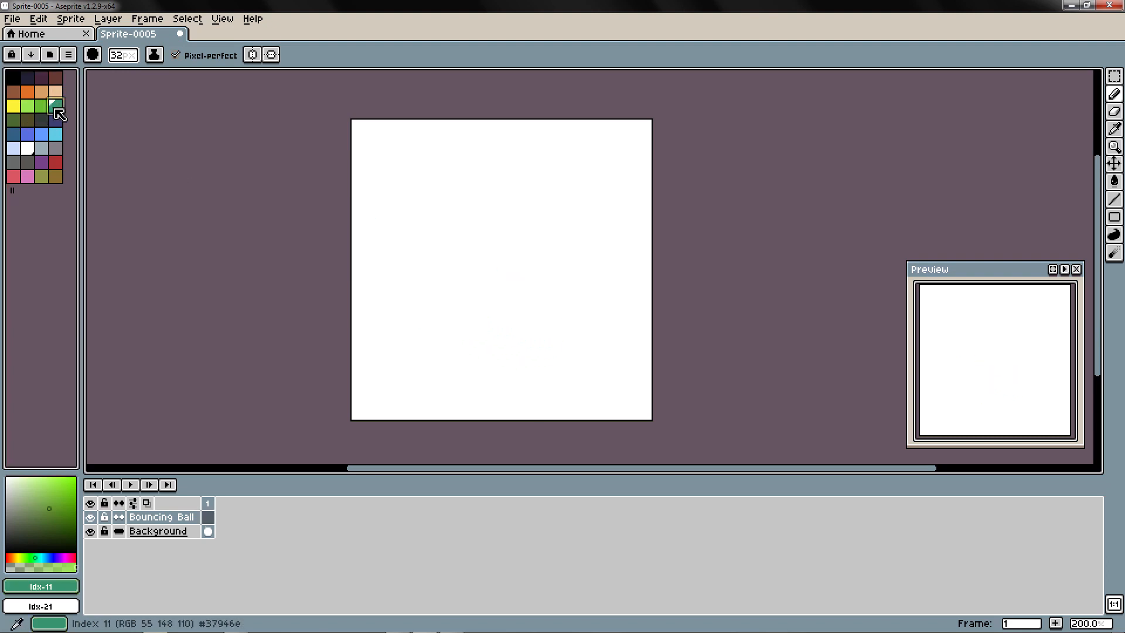
- Stamp a single dark green 32px ball near the bottom of frame 1
{"action": "left_click", "coordinate": [497, 336]}
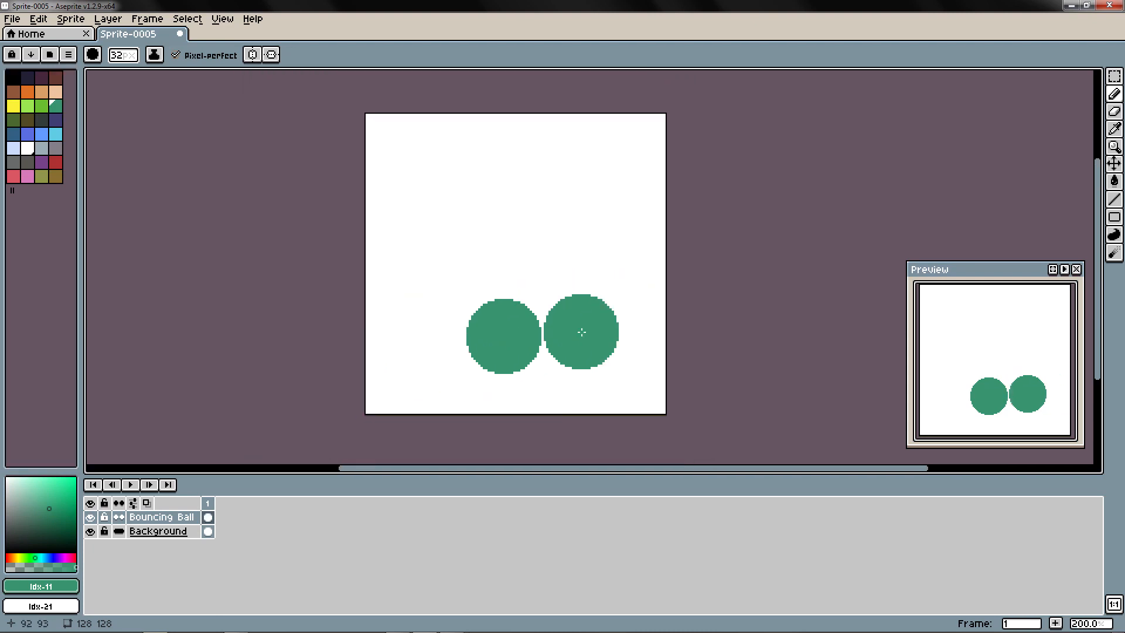
{"action": "left_click", "coordinate": [146, 503]}
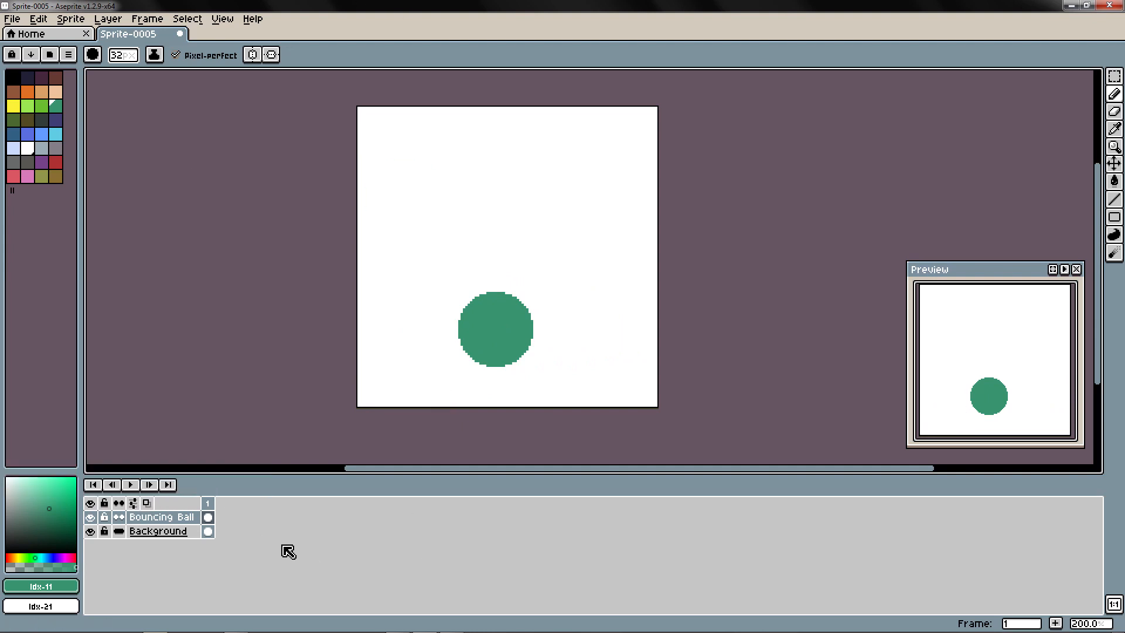
{"action": "left_click", "coordinate": [147, 502]}
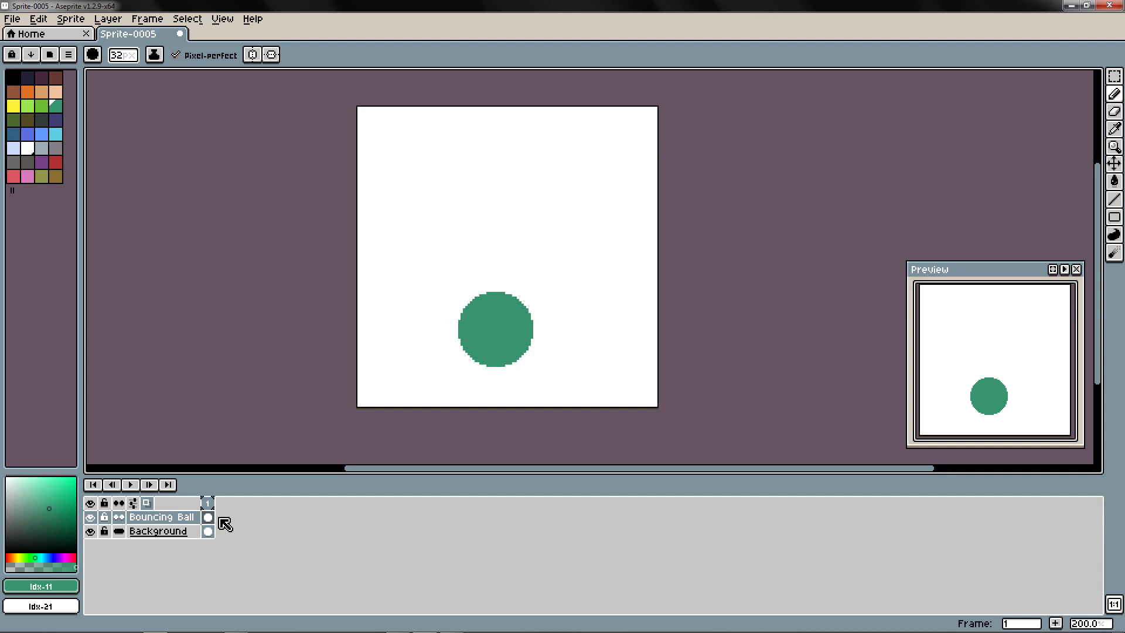
- Add frames 2–4 and squash the ball into a wider, flatter oval on frames 2 and 3
{"action": "left_click", "coordinate": [219, 521]}
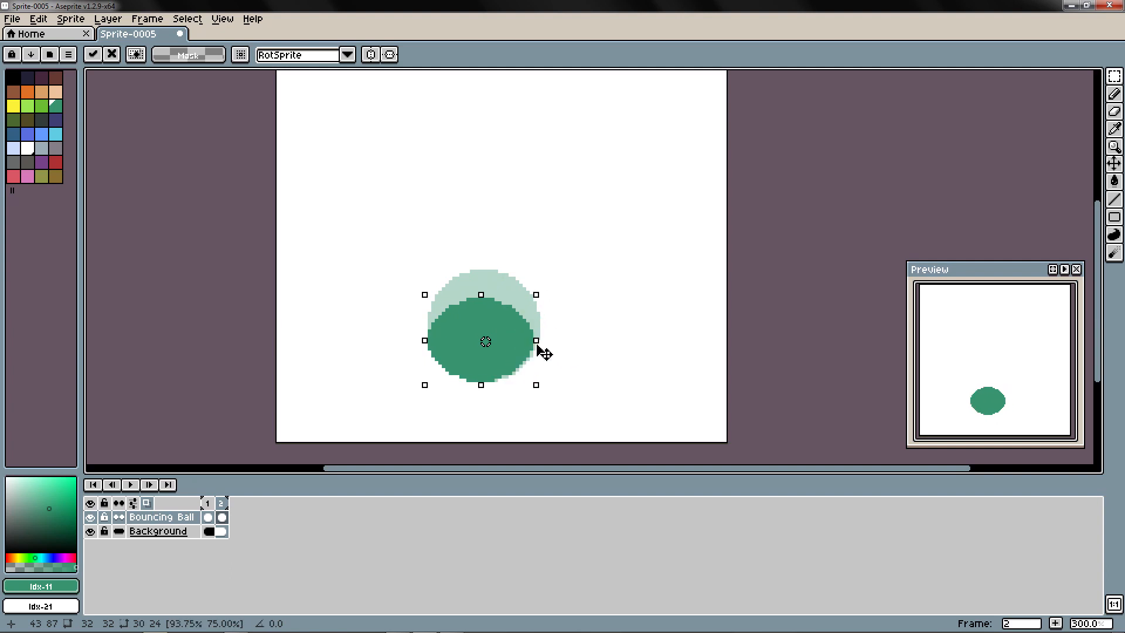
{"action": "left_click_drag", "start_coordinate": [536, 341], "coordinate": [586, 341]}
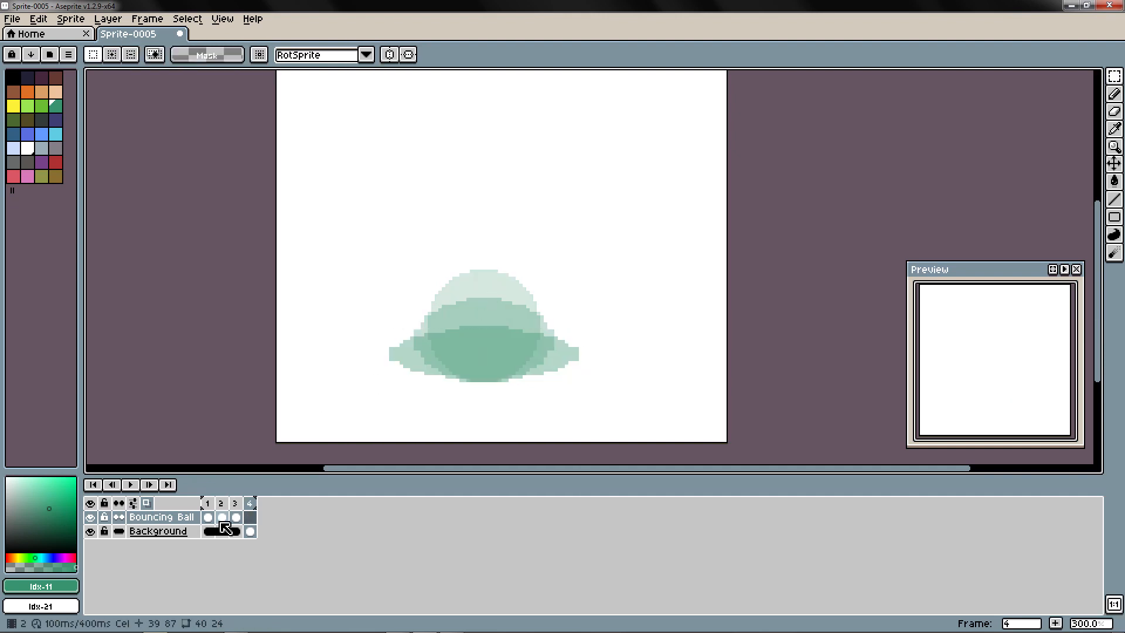
- Review the squashed frames and add frame 5 with the ball round again on the ground
{"action": "left_click", "coordinate": [221, 517]}
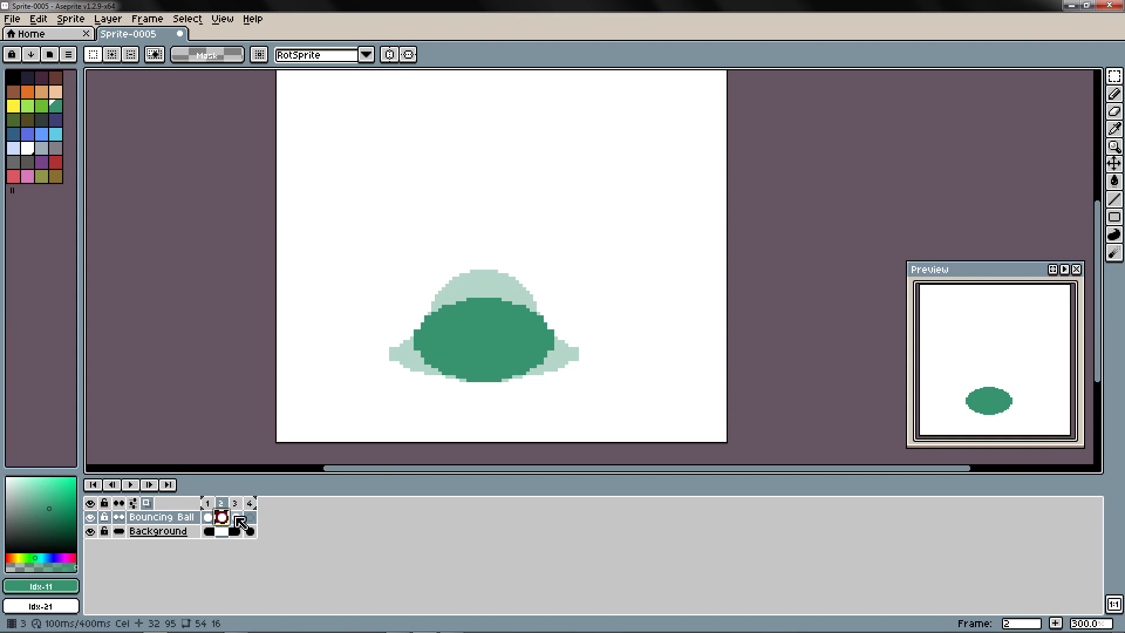
{"action": "left_click", "coordinate": [250, 517]}
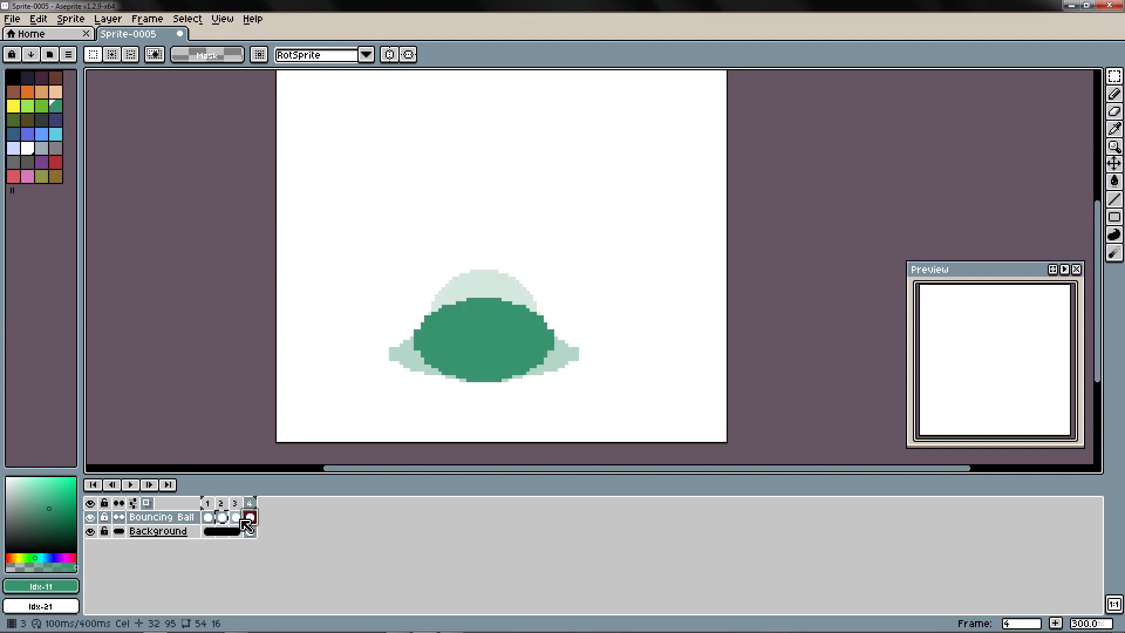
{"action": "left_click", "coordinate": [208, 517]}
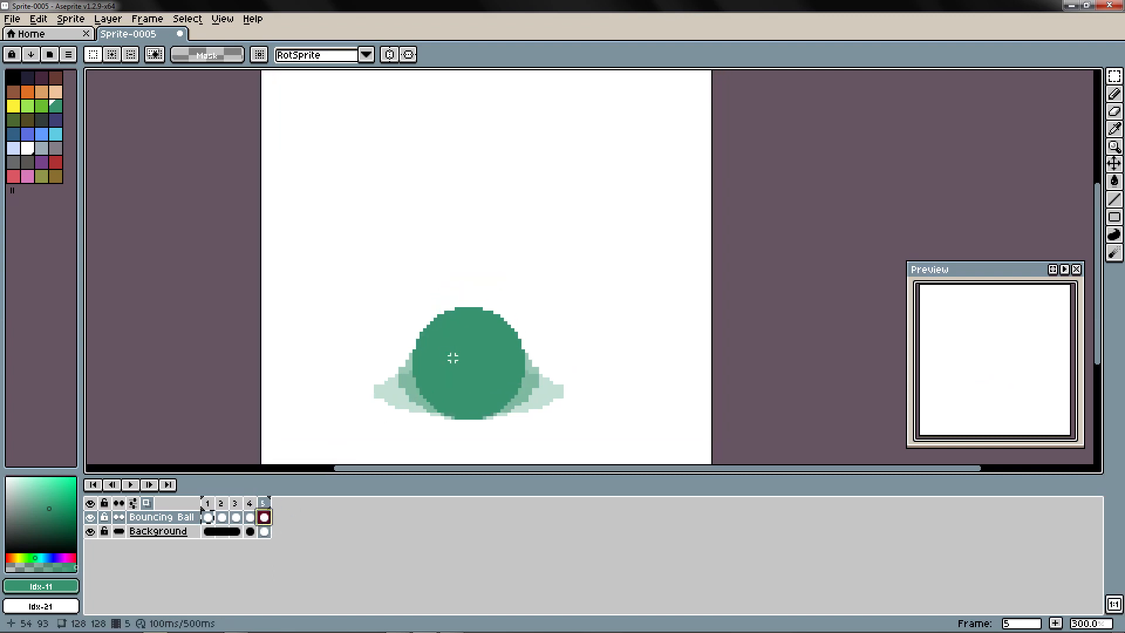
- On frames 6–7, move the ball up off the ground and stretch it into a tall narrow oval
{"action": "left_click", "coordinate": [1114, 132]}
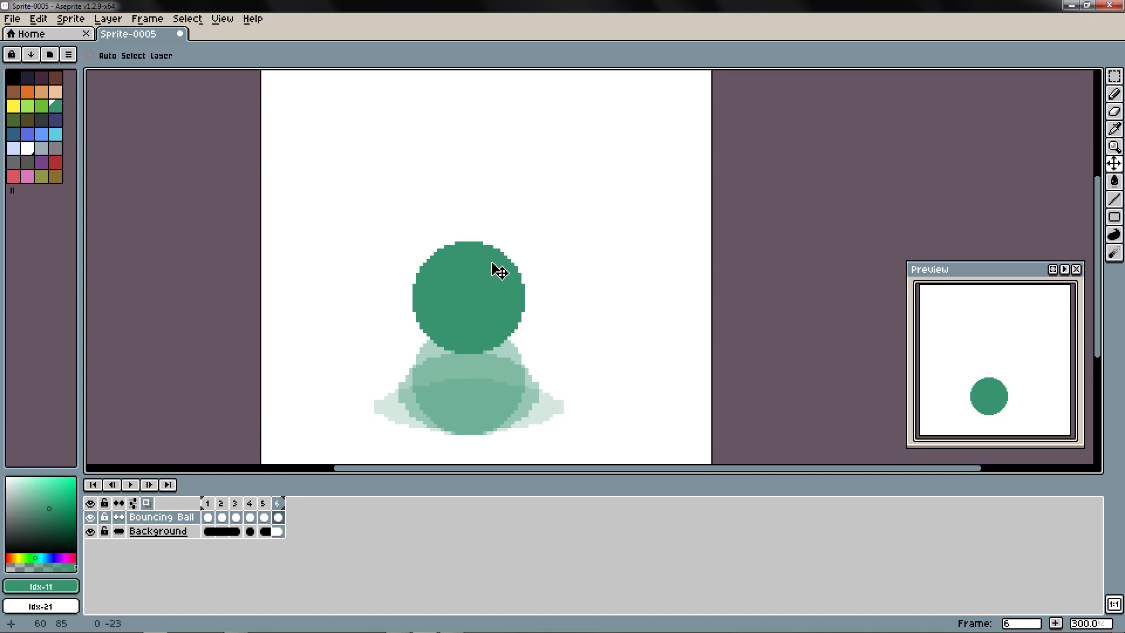
{"action": "left_click_drag", "start_coordinate": [413, 245], "coordinate": [530, 366]}
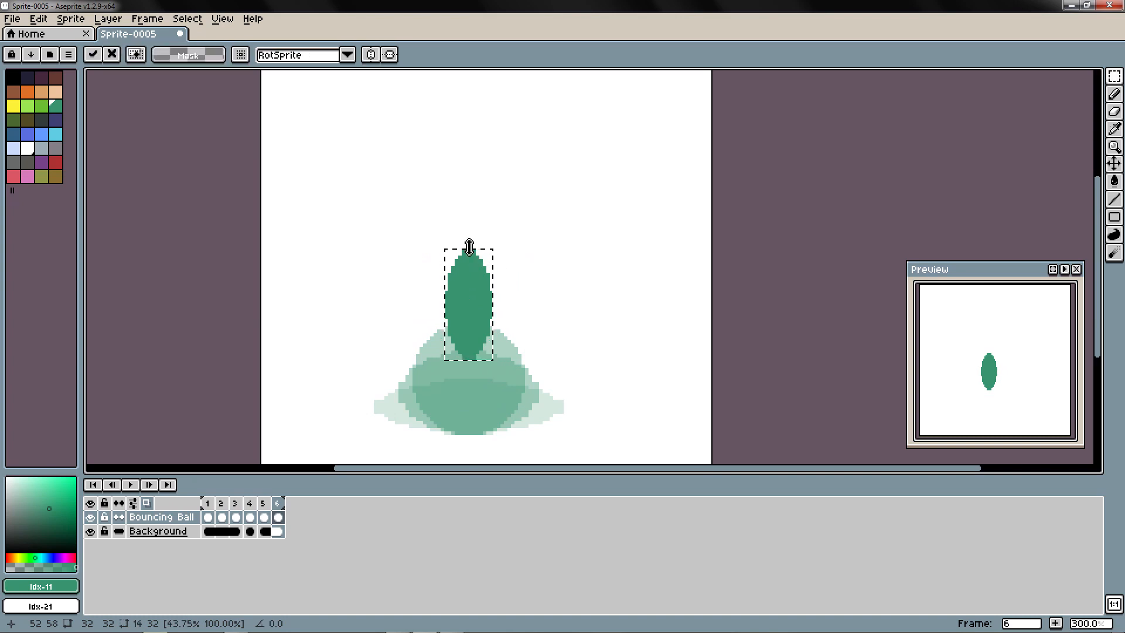
{"action": "left_click_drag", "start_coordinate": [469, 244], "coordinate": [469, 200]}
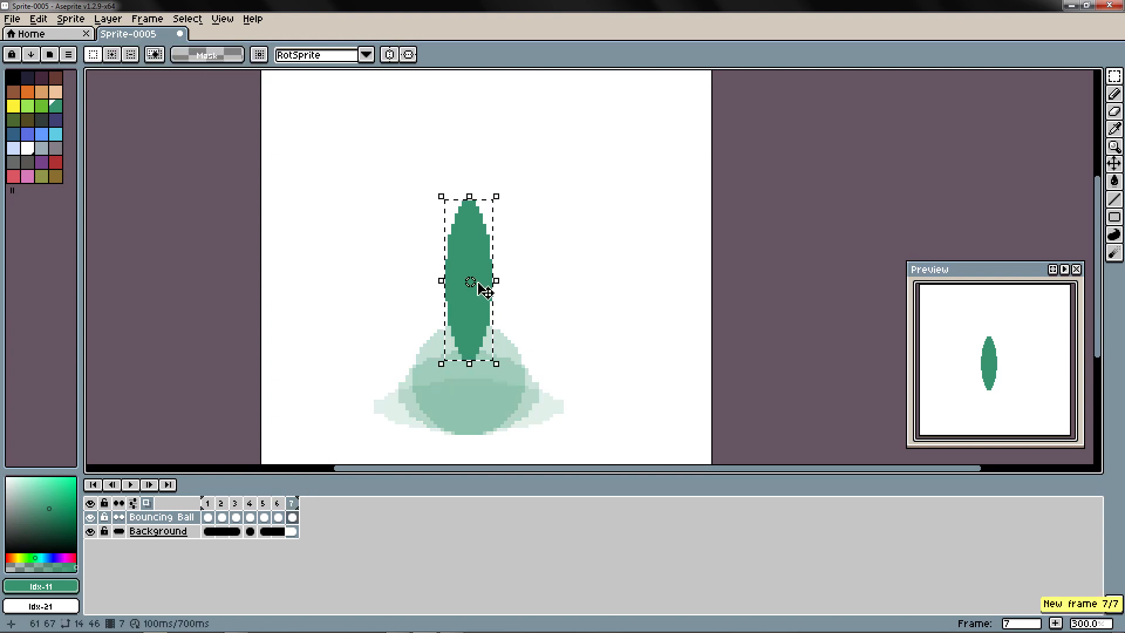
{"action": "left_click_drag", "start_coordinate": [469, 282], "coordinate": [473, 237]}
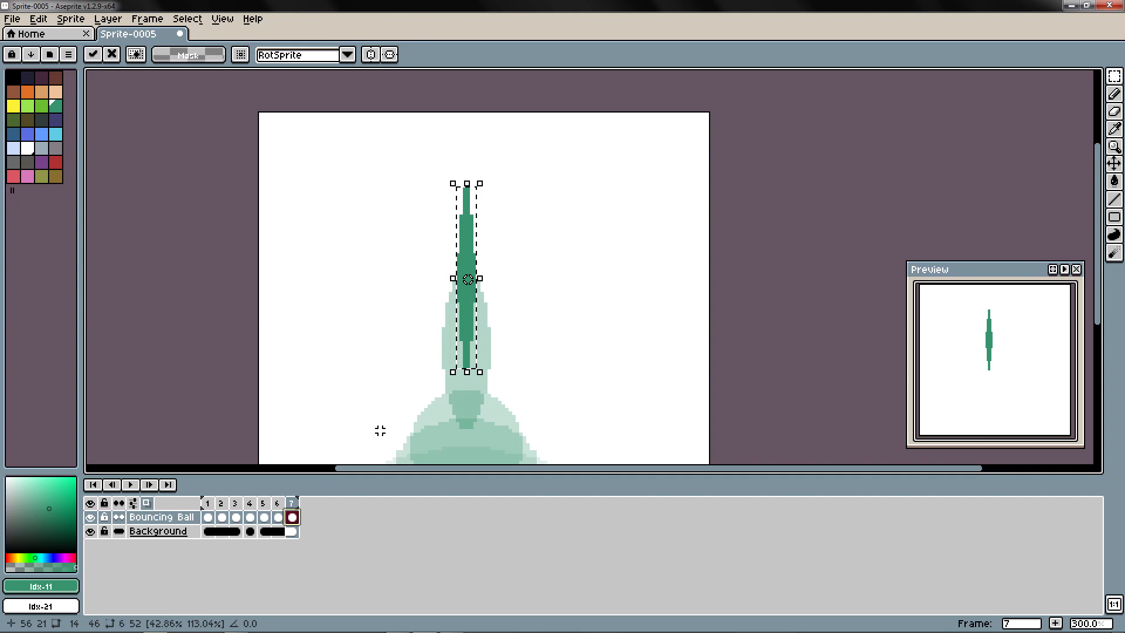
- Add frame 8 with the stretched oval raised higher, followed by an empty frame 9
{"action": "left_click", "coordinate": [306, 518]}
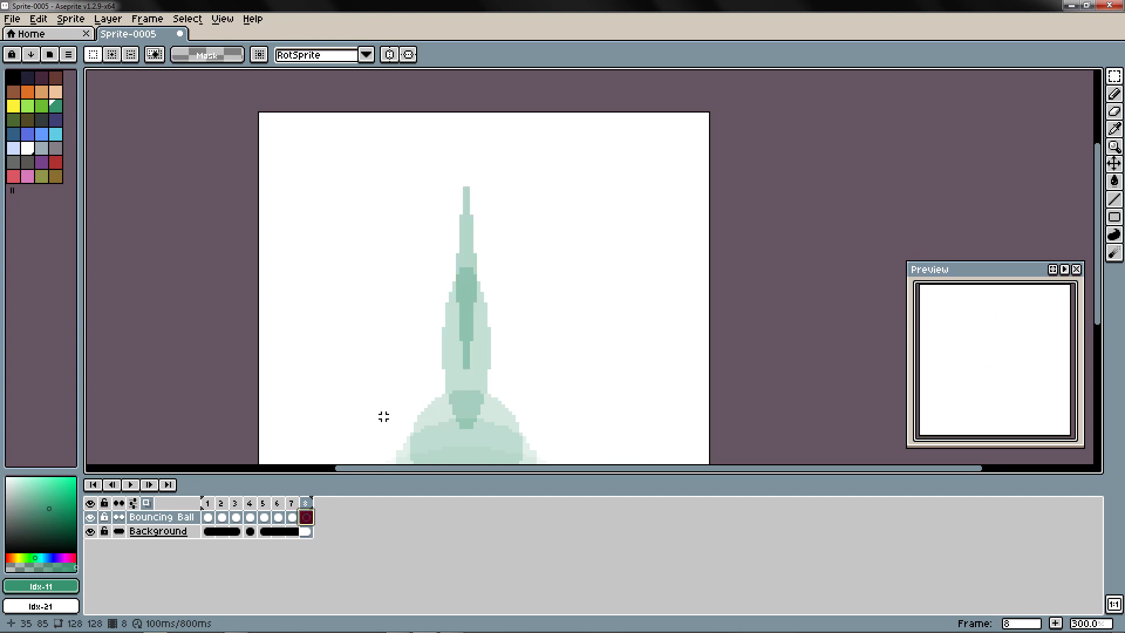
{"action": "left_click", "coordinate": [276, 517]}
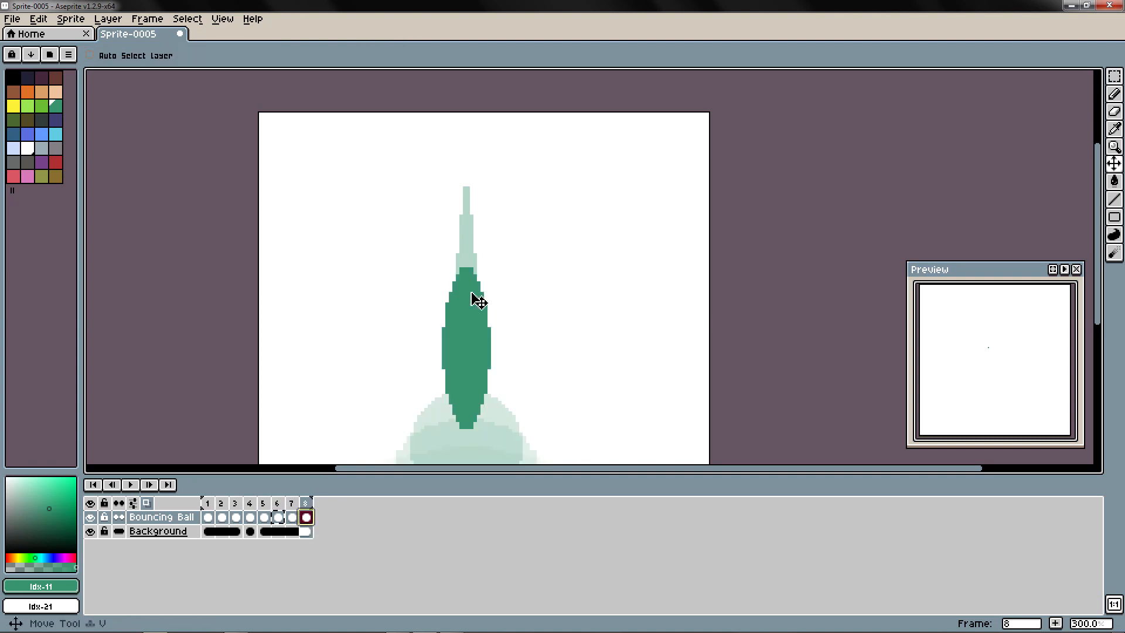
{"action": "left_click_drag", "start_coordinate": [477, 300], "coordinate": [487, 217]}
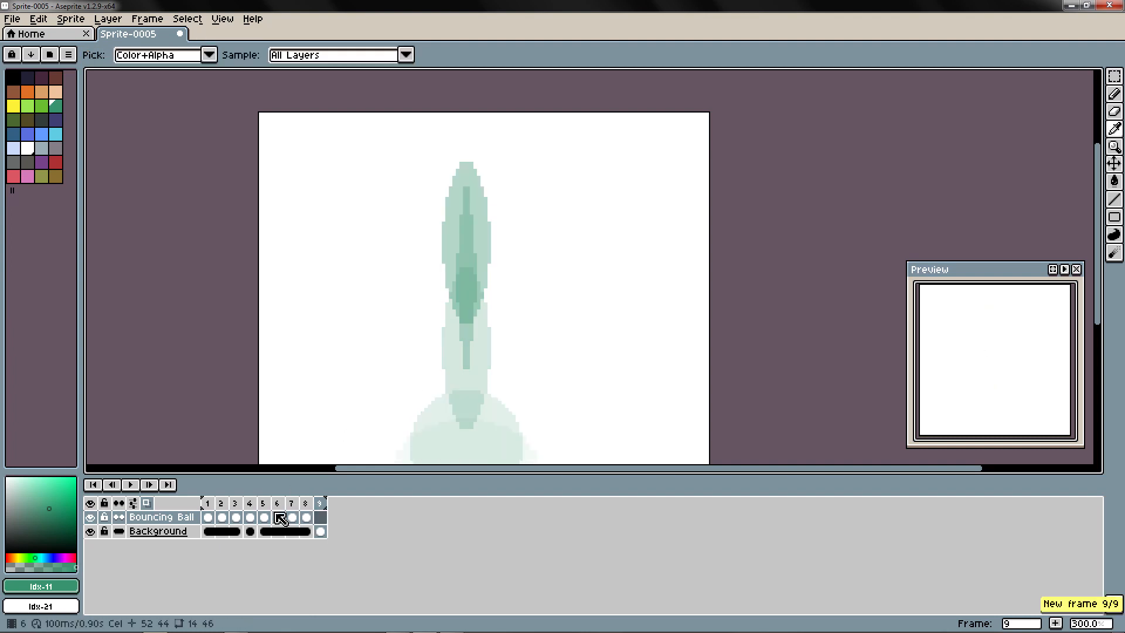
- On frames 9–11, move the ball to the top of the canvas and scale it back to a circle
{"action": "left_click", "coordinate": [264, 517]}
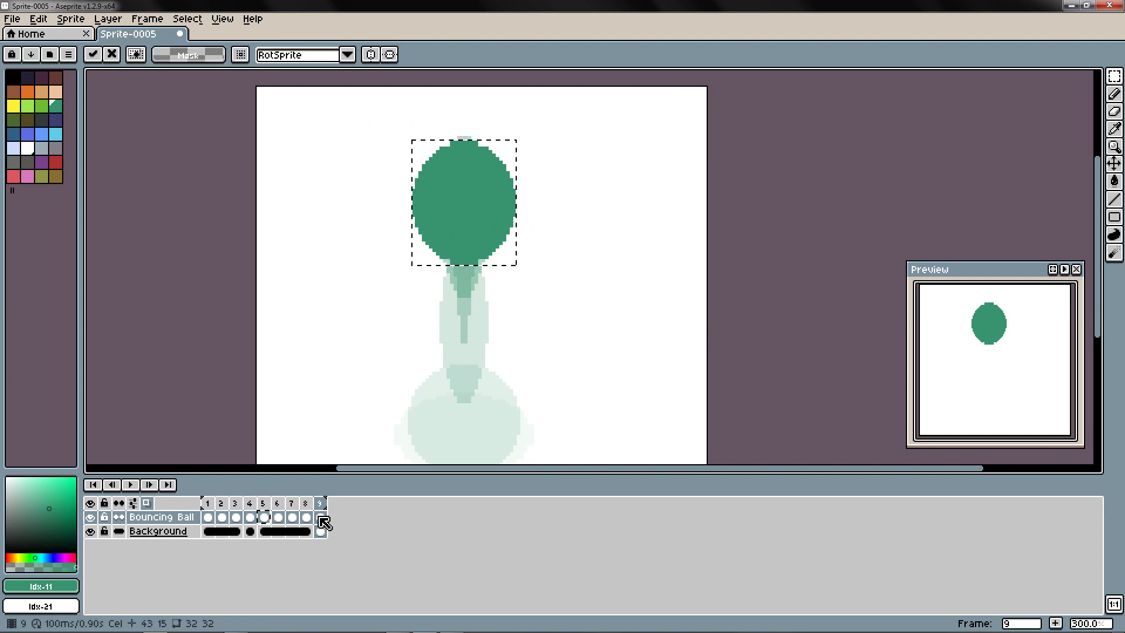
{"action": "left_click", "coordinate": [1114, 131]}
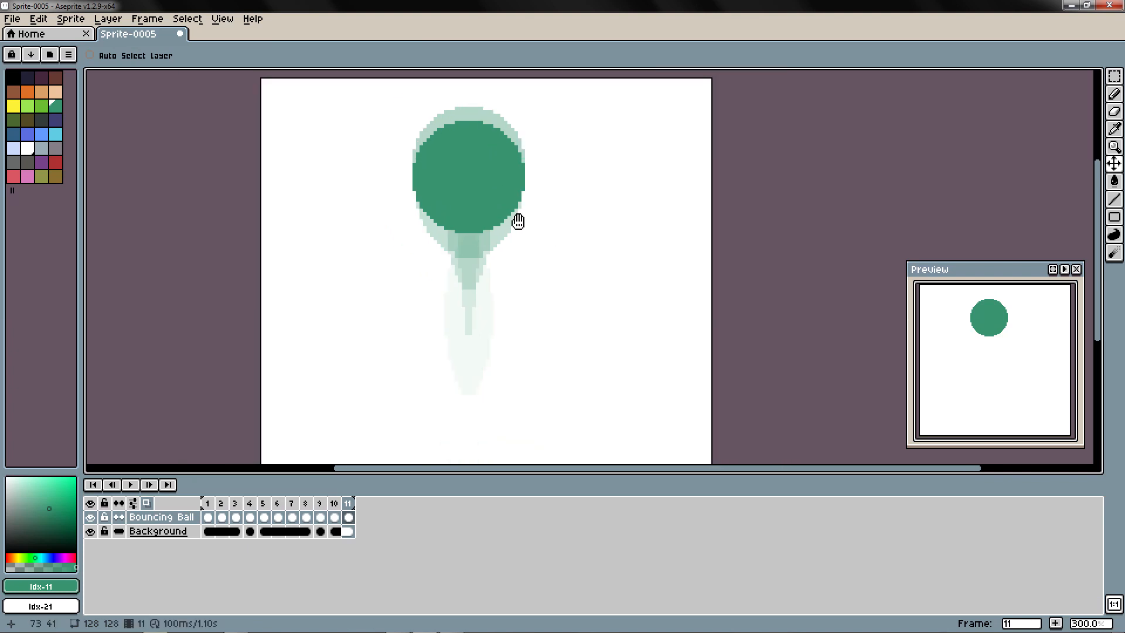
- Add frame 12 and copy the thin stretched ball from frame 8 into it
{"action": "left_click", "coordinate": [363, 502]}
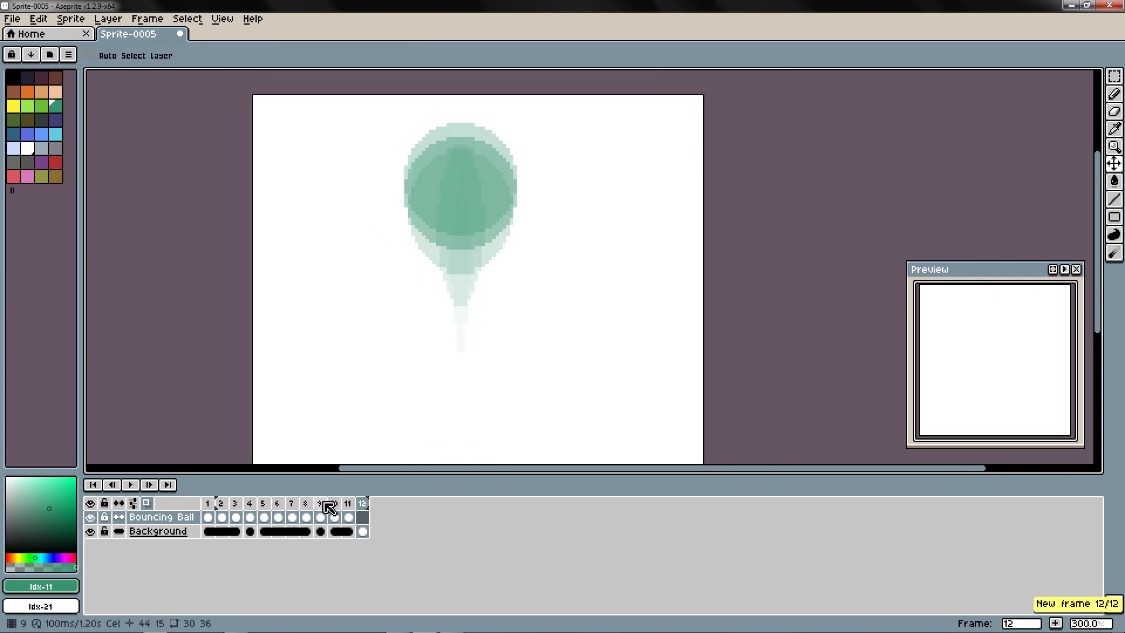
{"action": "left_click", "coordinate": [304, 517]}
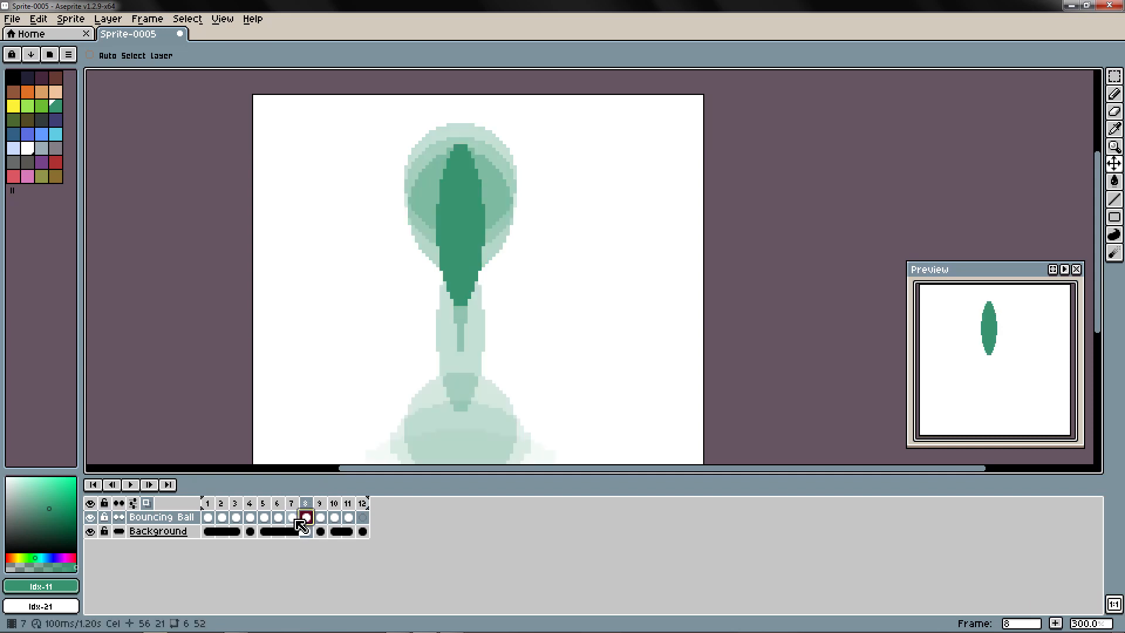
{"action": "left_click", "coordinate": [292, 517]}
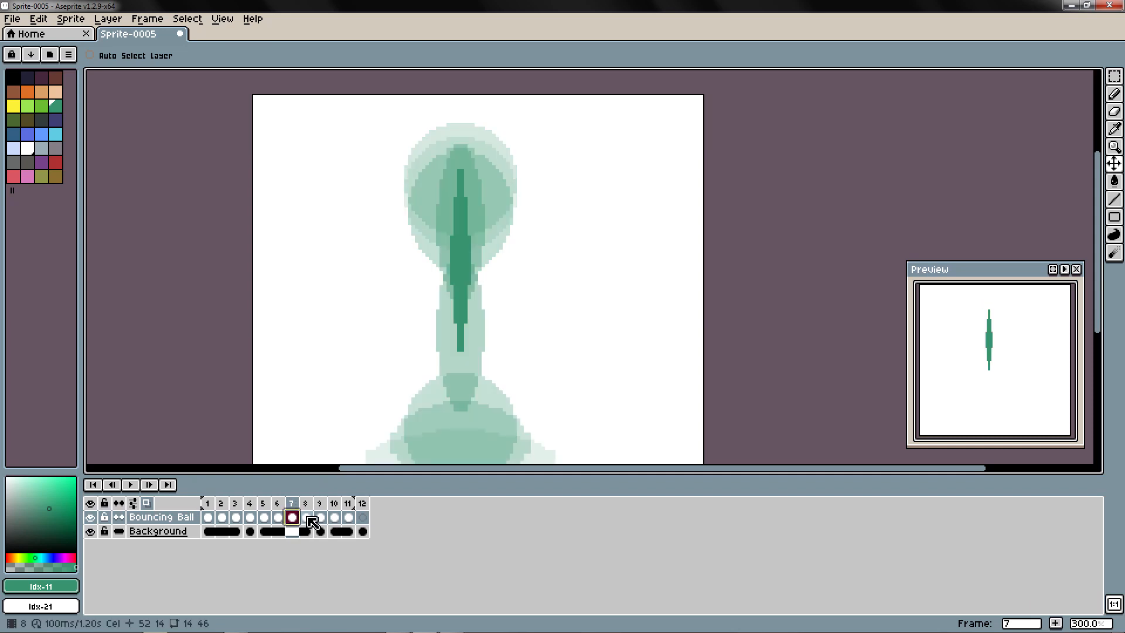
{"action": "left_click", "coordinate": [362, 517]}
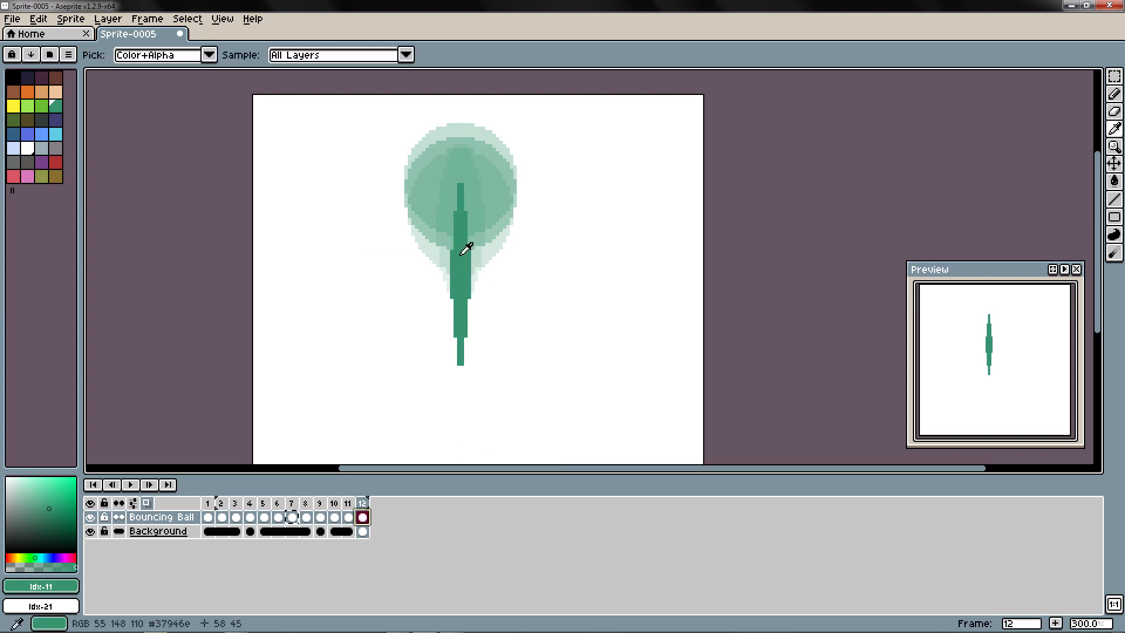
- Undo the stray range copy and add a 13th frame at the end of the timeline
{"action": "left_click", "coordinate": [277, 517]}
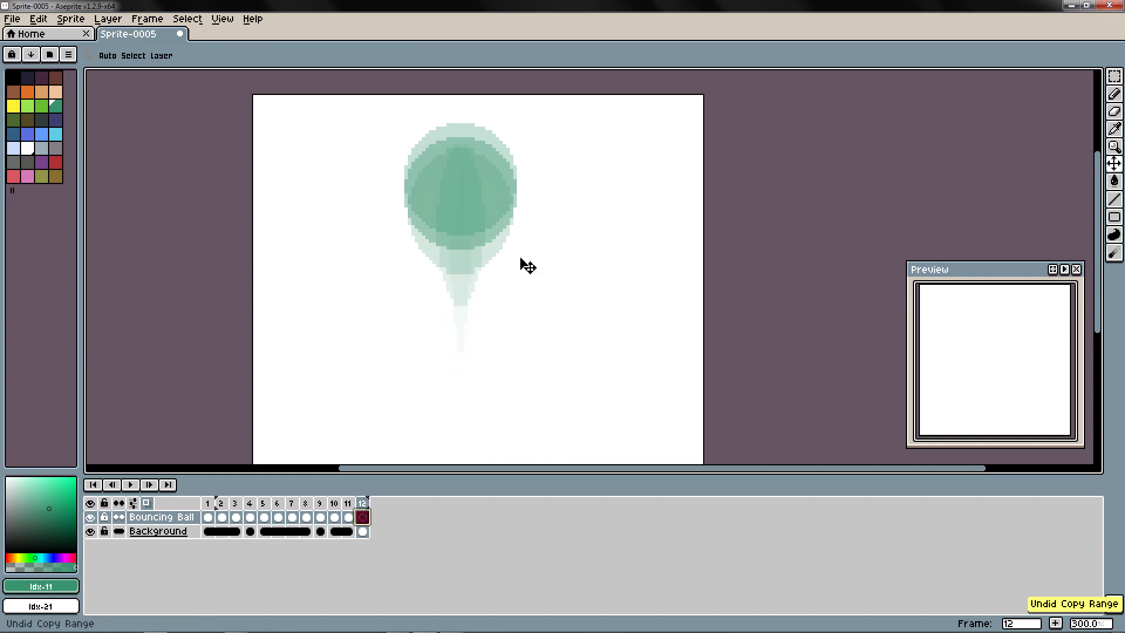
{"action": "left_click", "coordinate": [278, 516]}
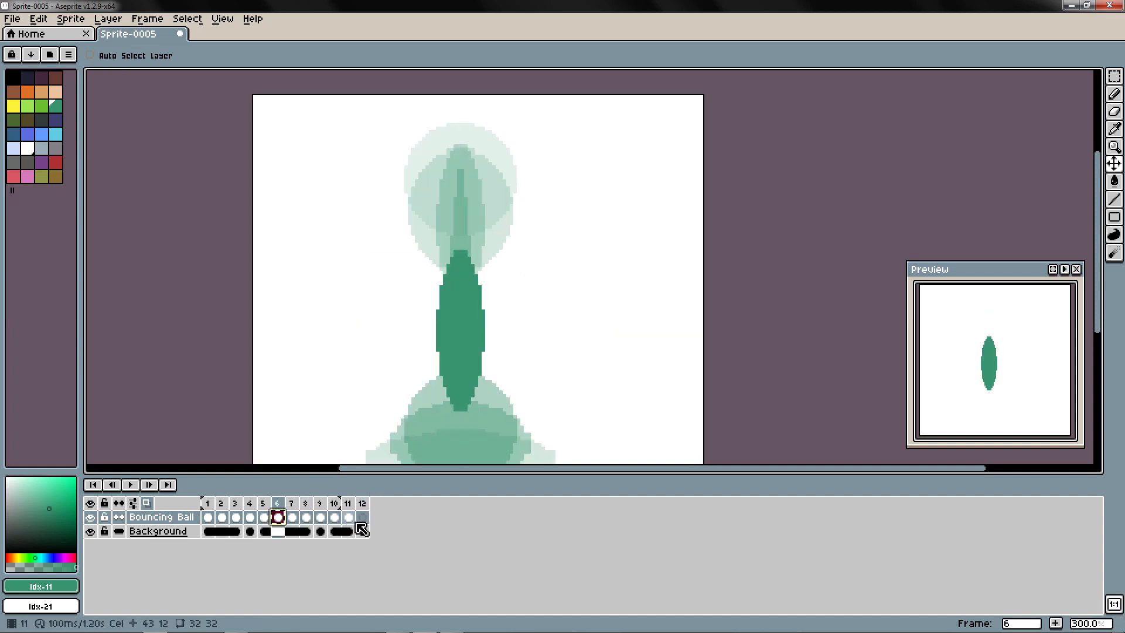
{"action": "left_click", "coordinate": [362, 503]}
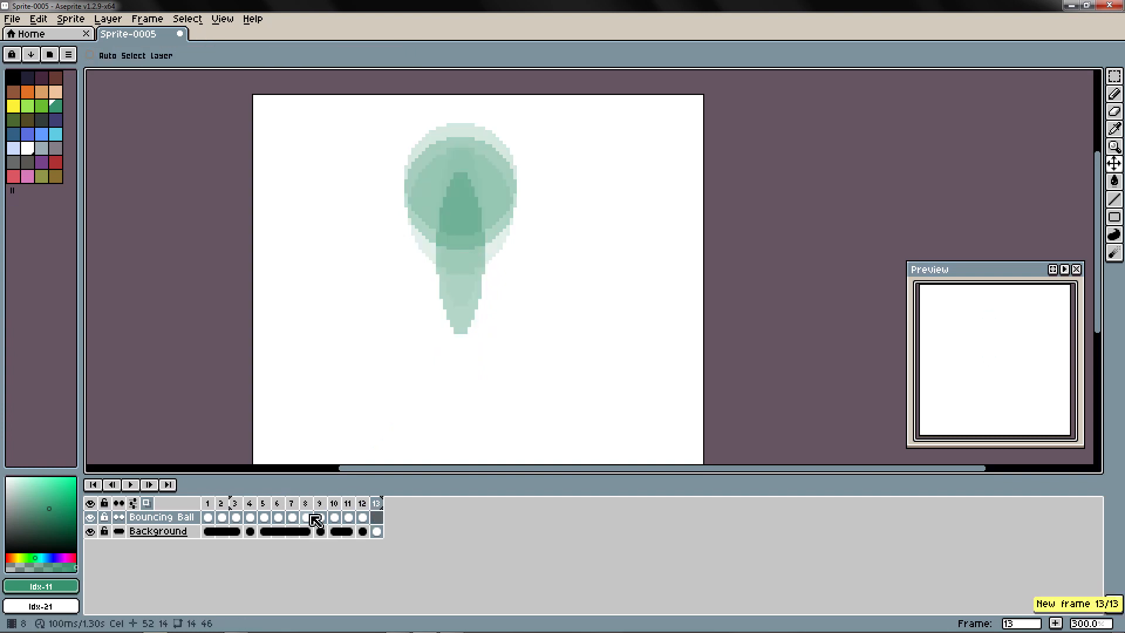
{"action": "left_click", "coordinate": [292, 516]}
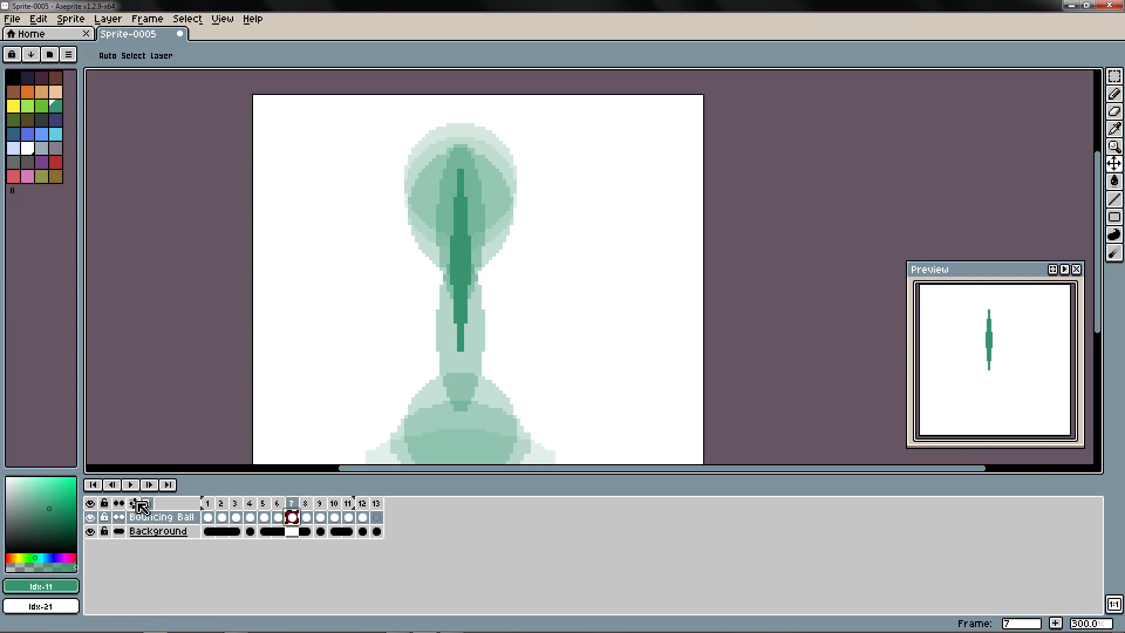
- Switch onion skinning to Red/Blue Tint and step through frames 1, 10 and 12
{"action": "left_click", "coordinate": [132, 503]}
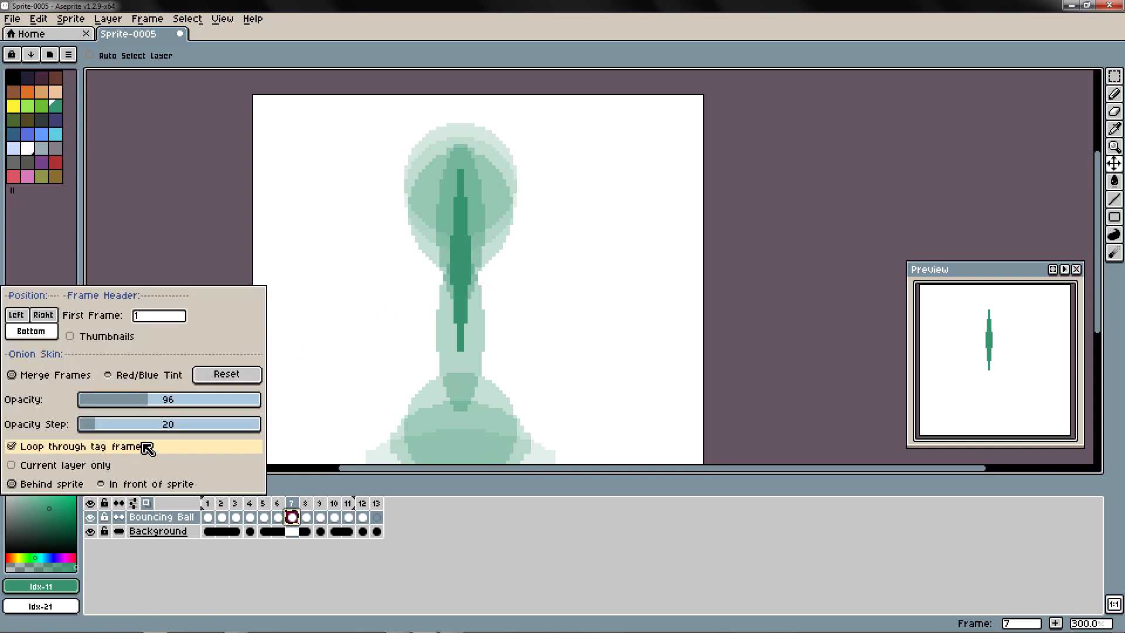
{"action": "left_click", "coordinate": [106, 375]}
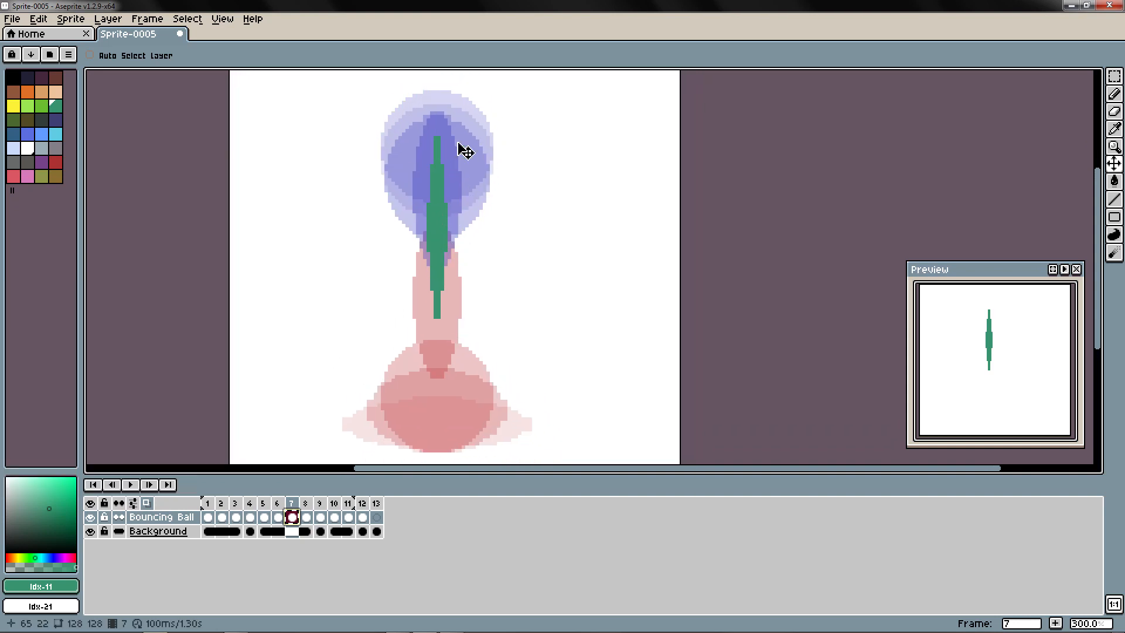
{"action": "mouse_move", "coordinate": [477, 221]}
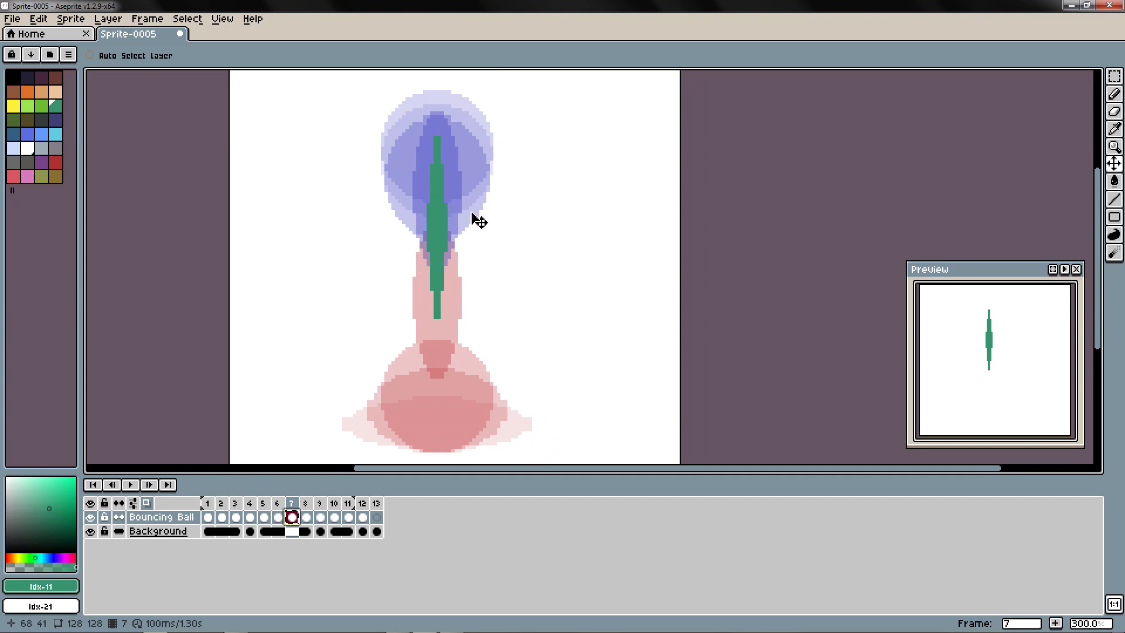
{"action": "left_click", "coordinate": [206, 503]}
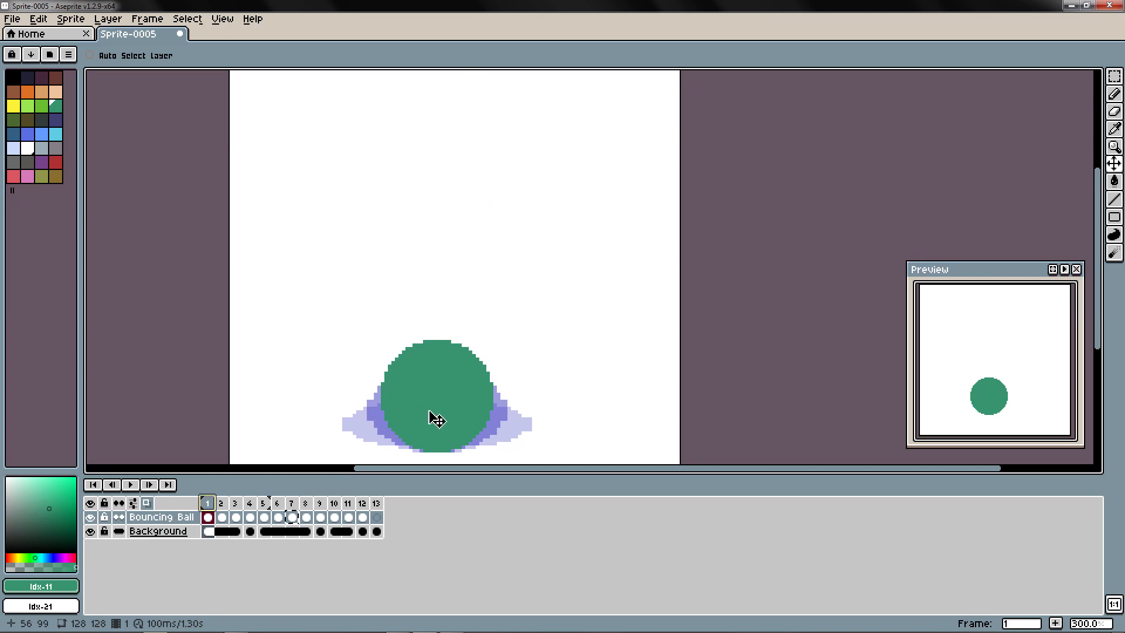
{"action": "left_click", "coordinate": [332, 503]}
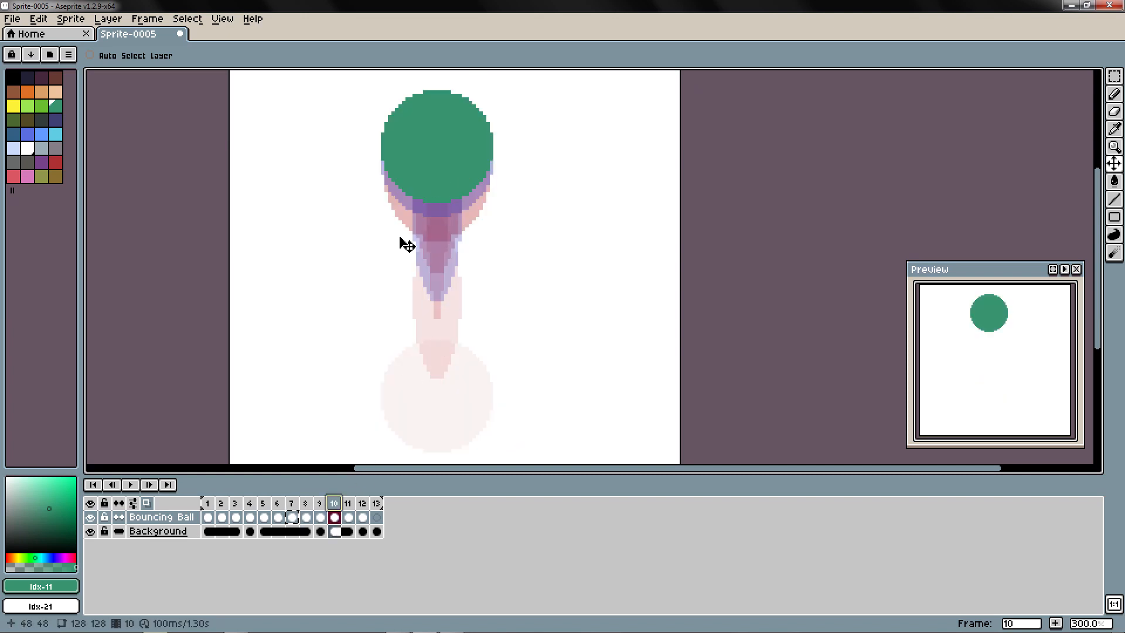
{"action": "left_click", "coordinate": [362, 503]}
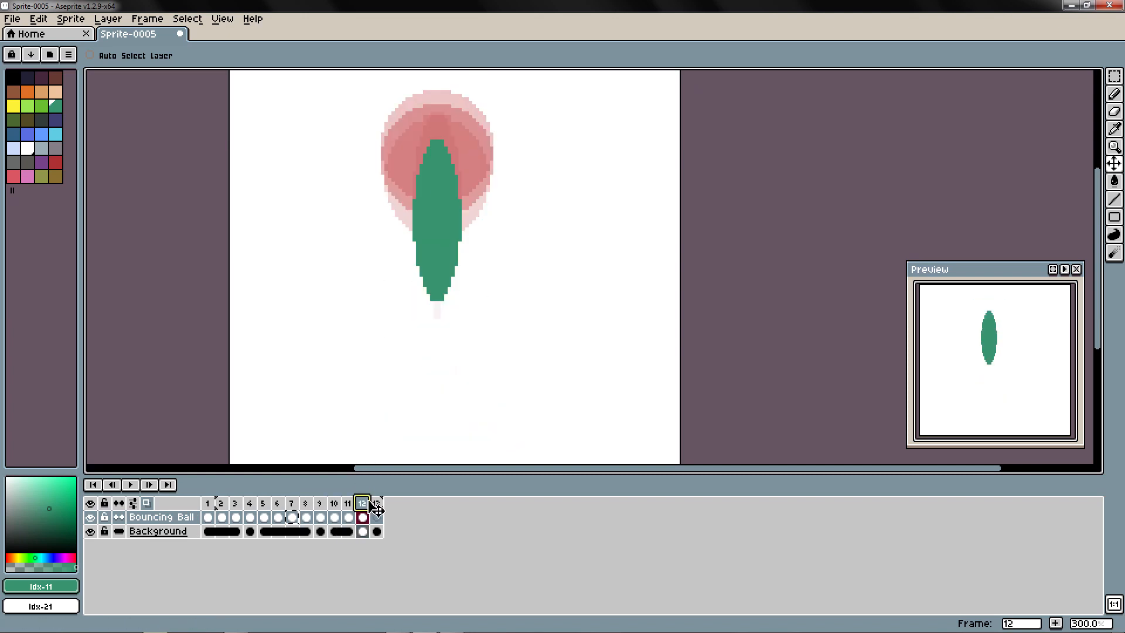
- Add frame 14 holding the flattened ball on impact after the falling streak on frame 13
{"action": "left_click", "coordinate": [376, 503]}
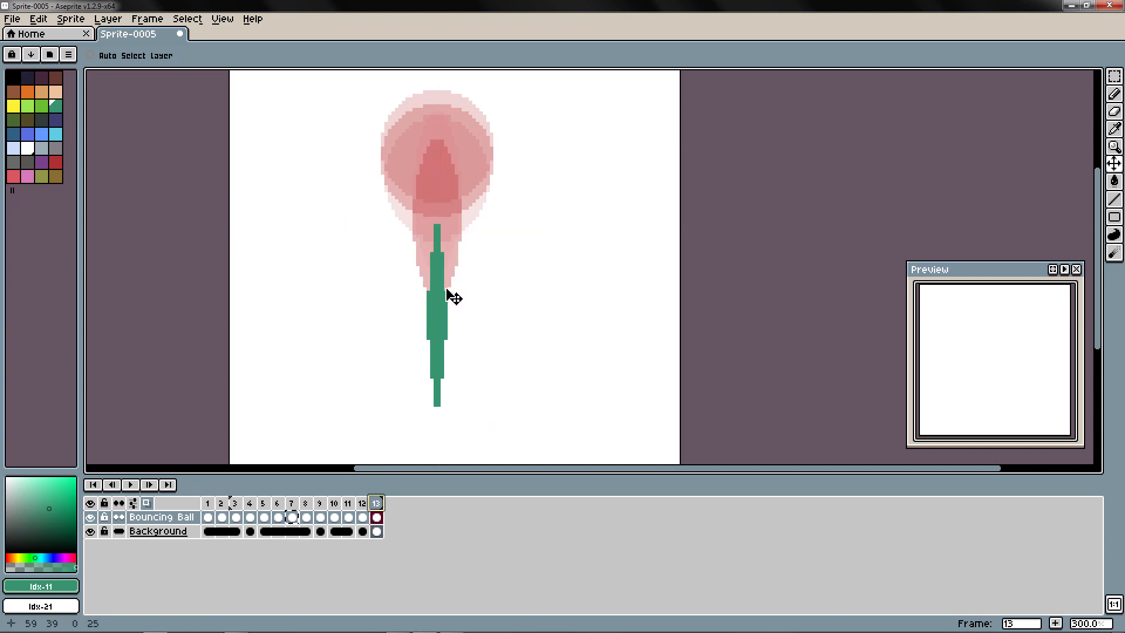
{"action": "left_click", "coordinate": [261, 516]}
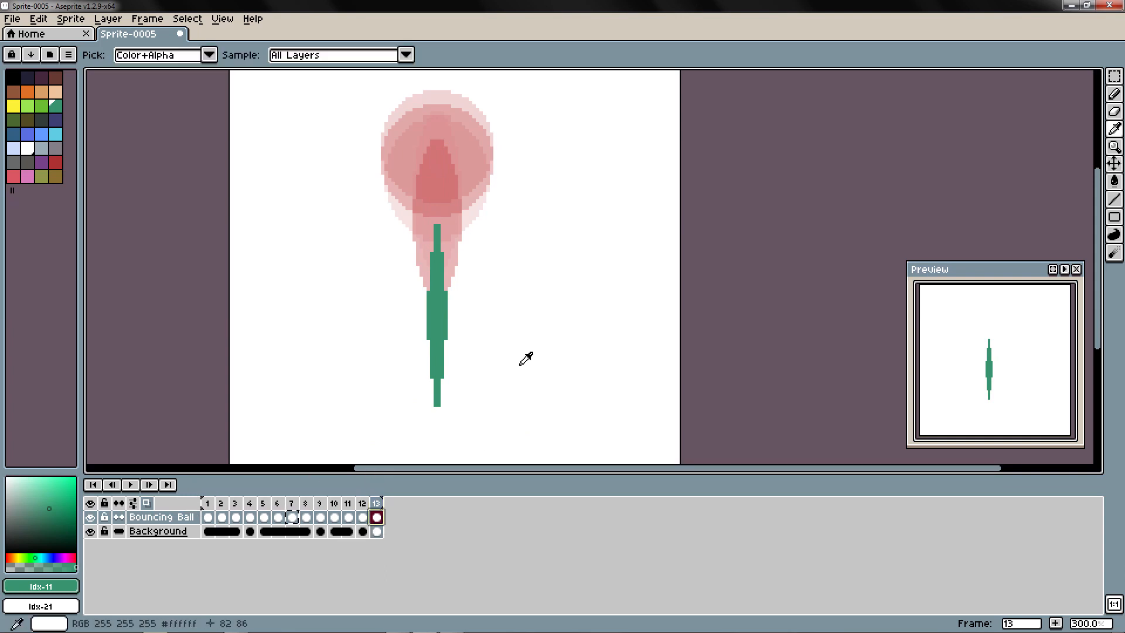
{"action": "left_click", "coordinate": [221, 517]}
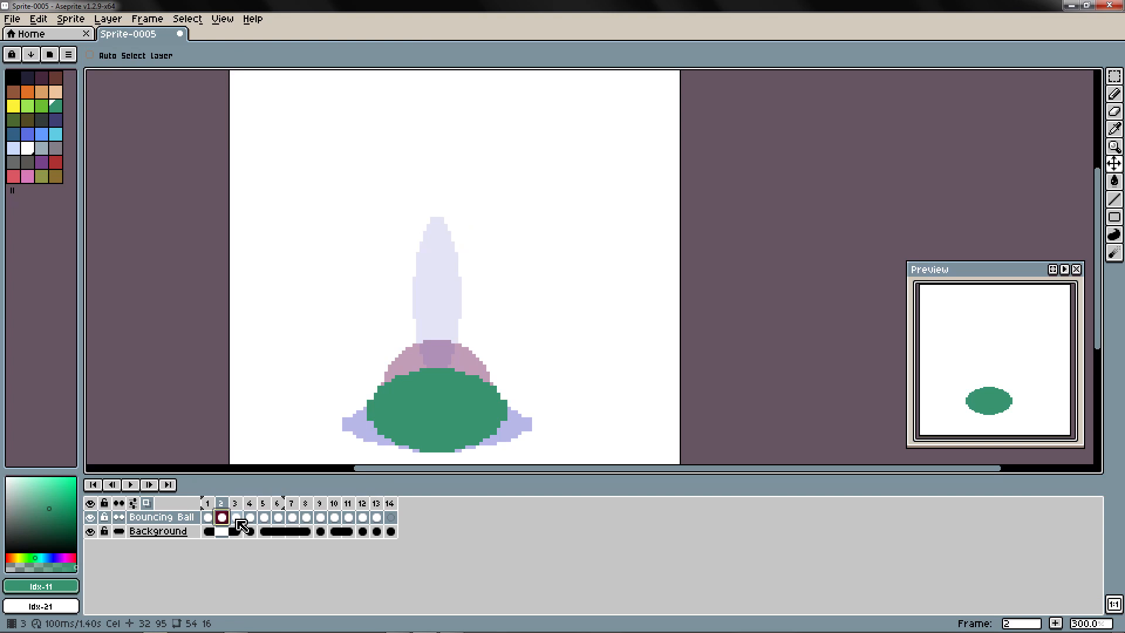
{"action": "left_click", "coordinate": [389, 517]}
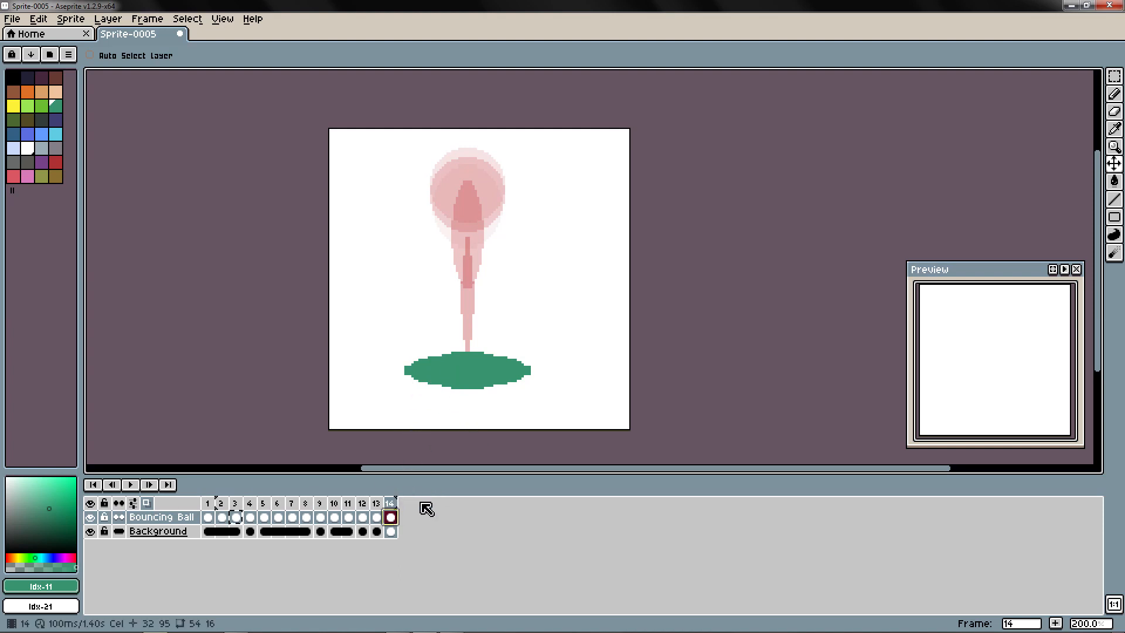
{"action": "left_click", "coordinate": [207, 517]}
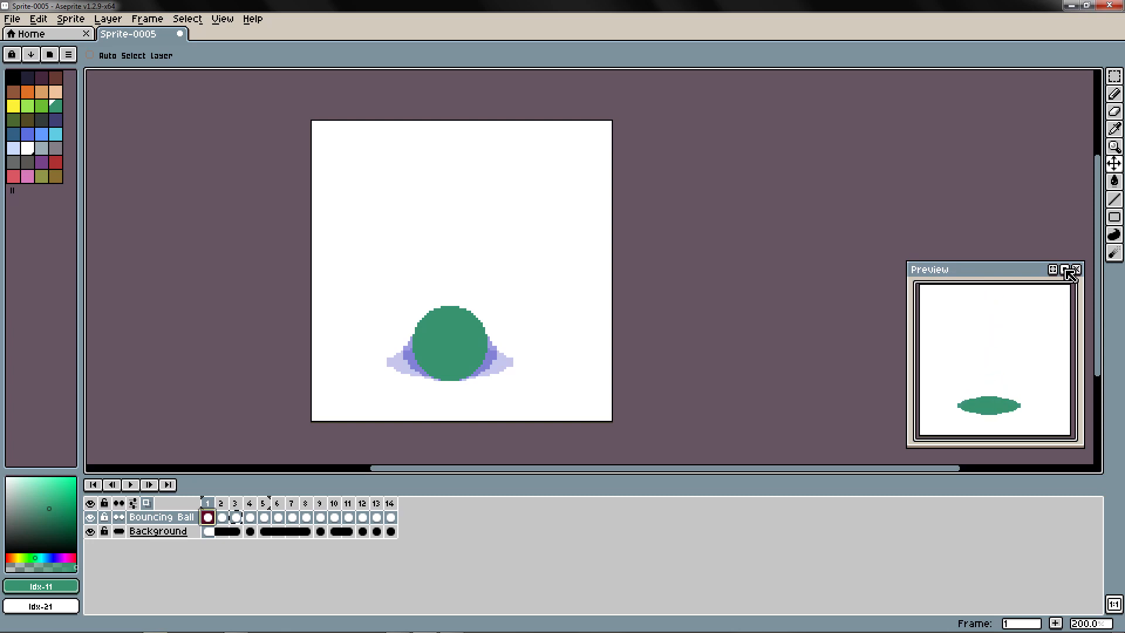
- Re-enable onion skin and review the ball through frames 1, 2, 4 and 6
{"action": "left_click", "coordinate": [1053, 269]}
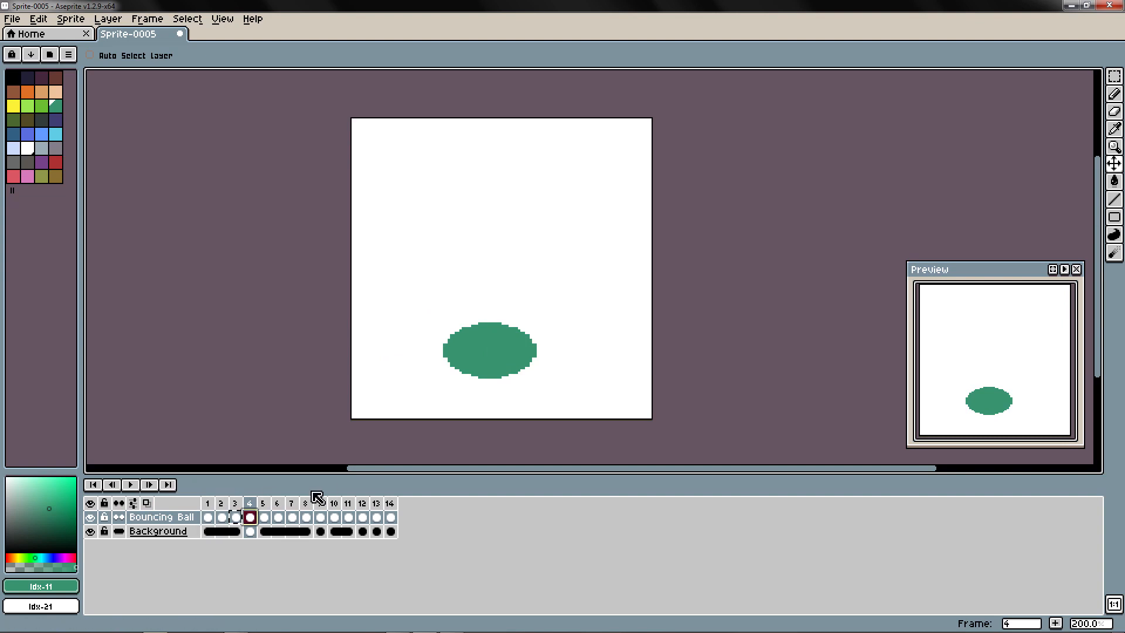
{"action": "left_click", "coordinate": [235, 503]}
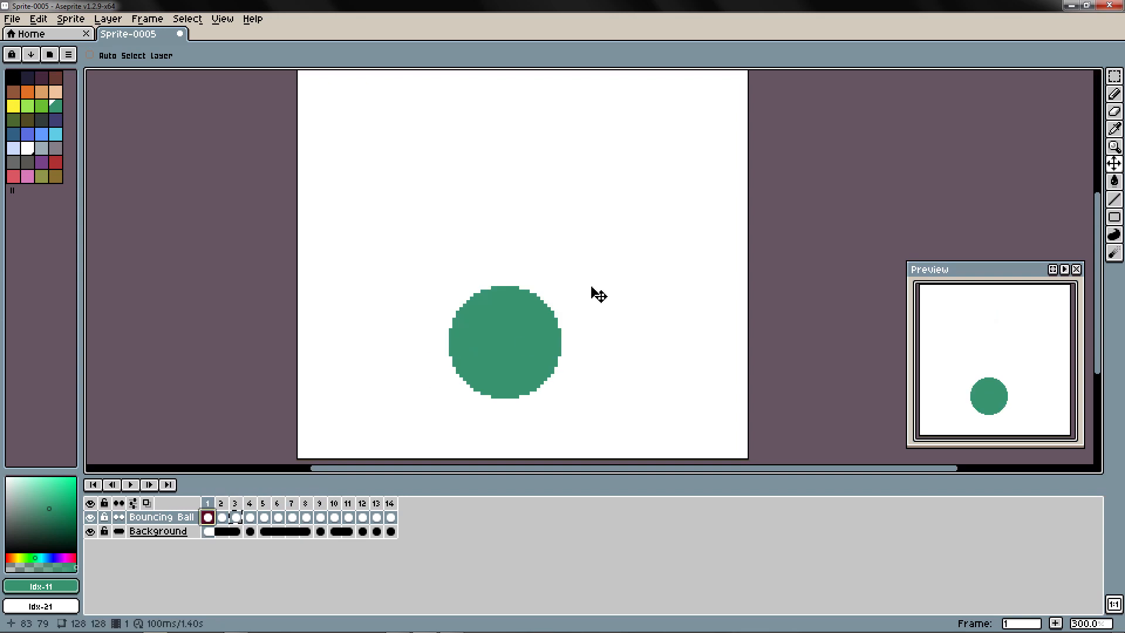
{"action": "mouse_move", "coordinate": [493, 318]}
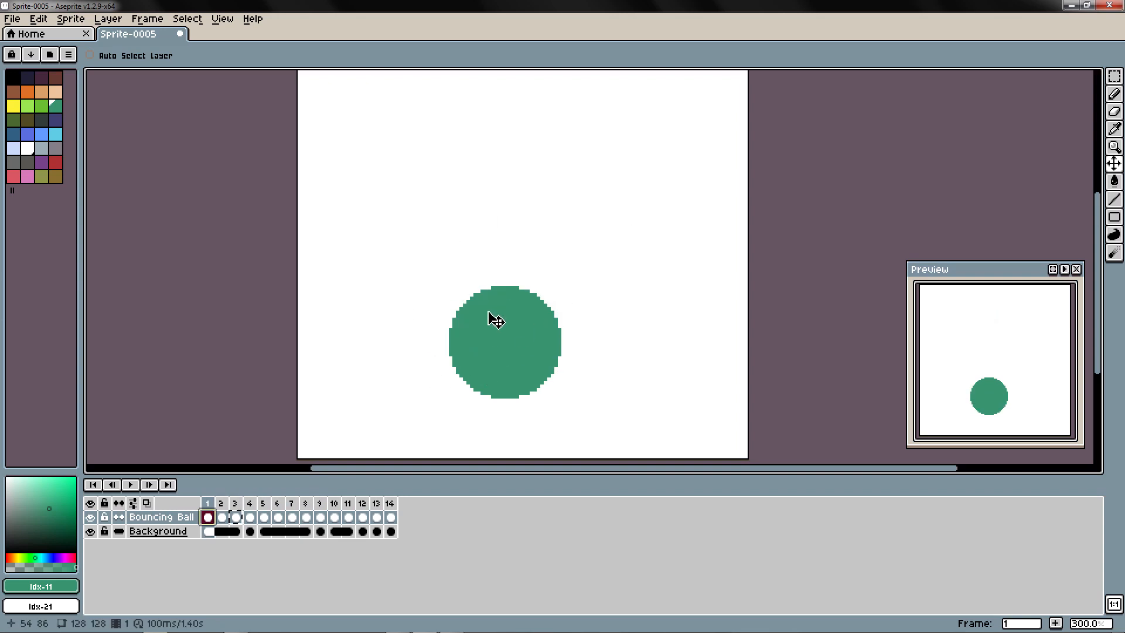
{"action": "left_click", "coordinate": [234, 517]}
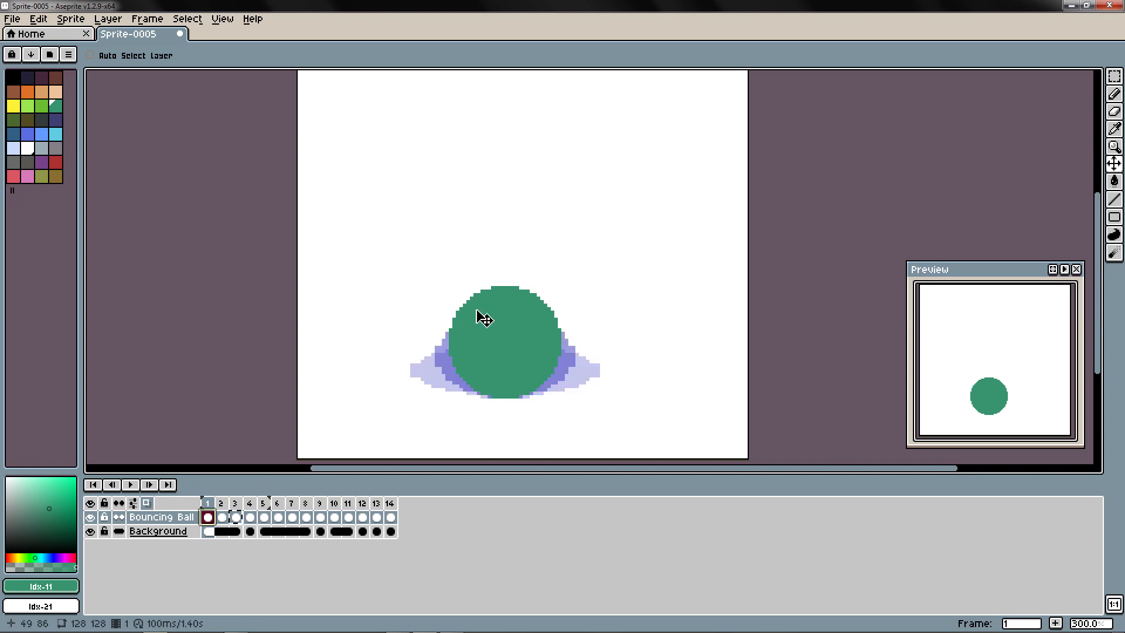
{"action": "left_click", "coordinate": [222, 516]}
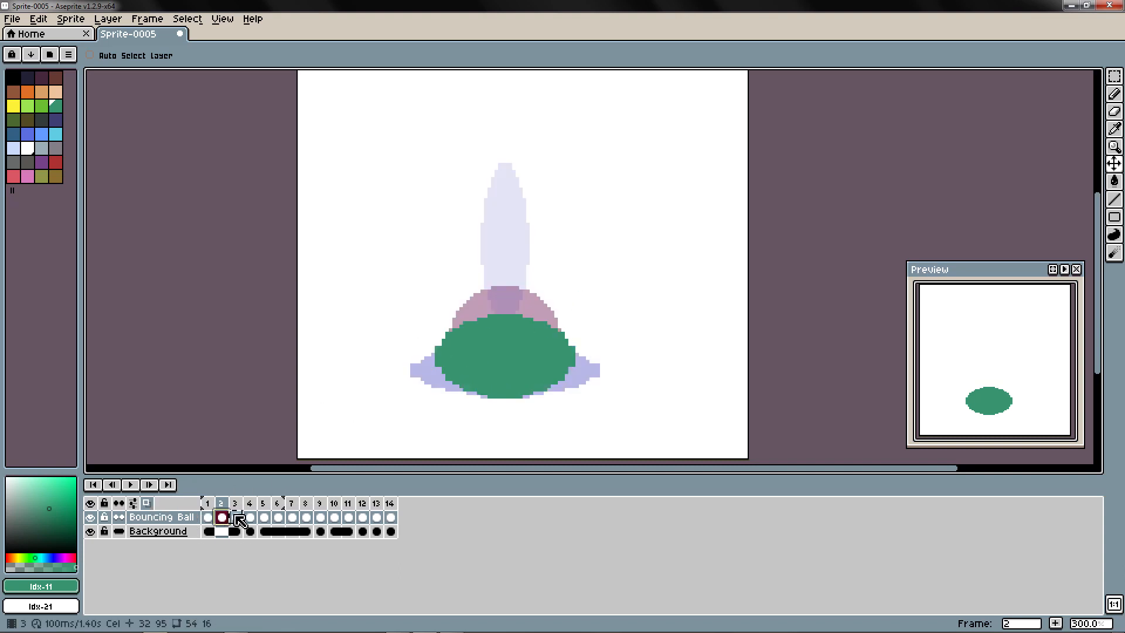
{"action": "left_click", "coordinate": [235, 517]}
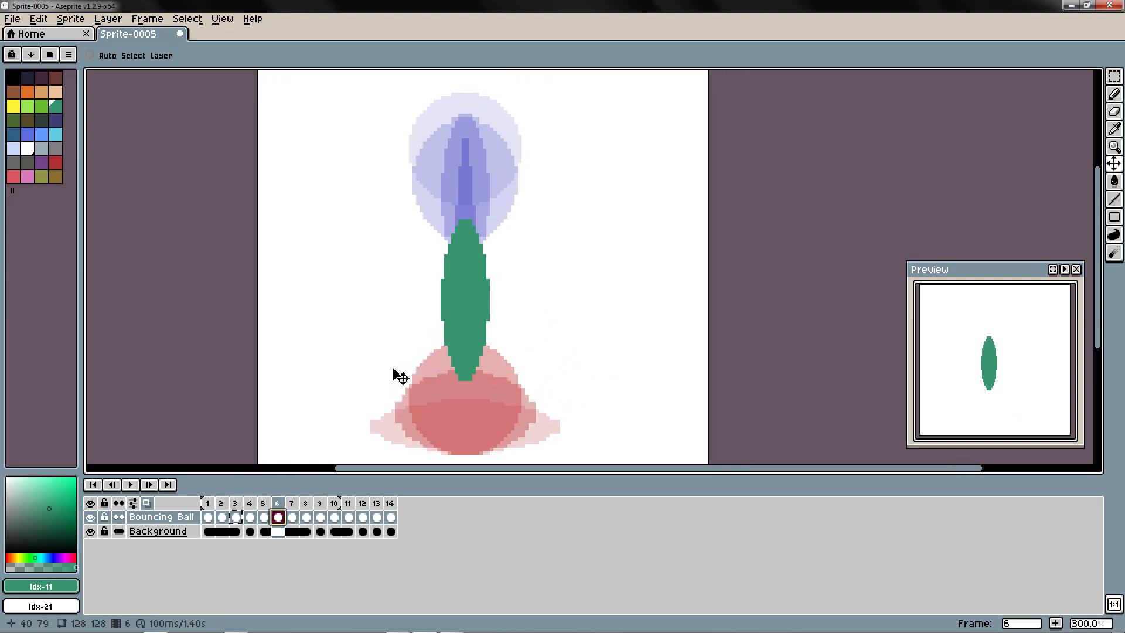
- Draw the tall narrow green ellipse on frame 12, then hide the onion-skin ghosts
{"action": "left_click", "coordinate": [305, 517]}
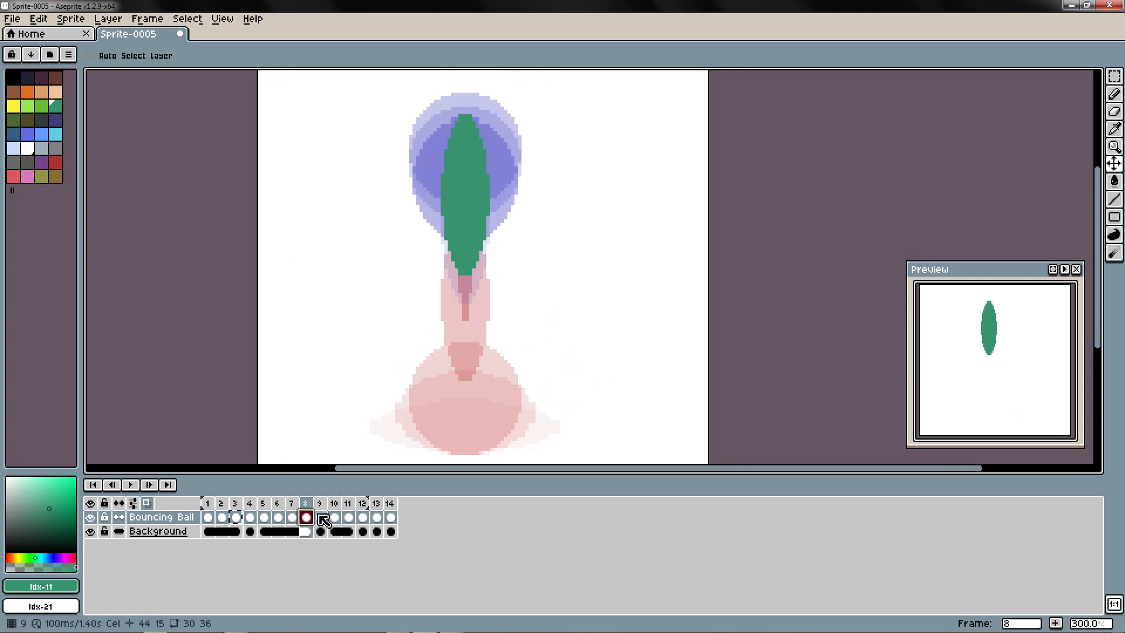
{"action": "left_click", "coordinate": [334, 517]}
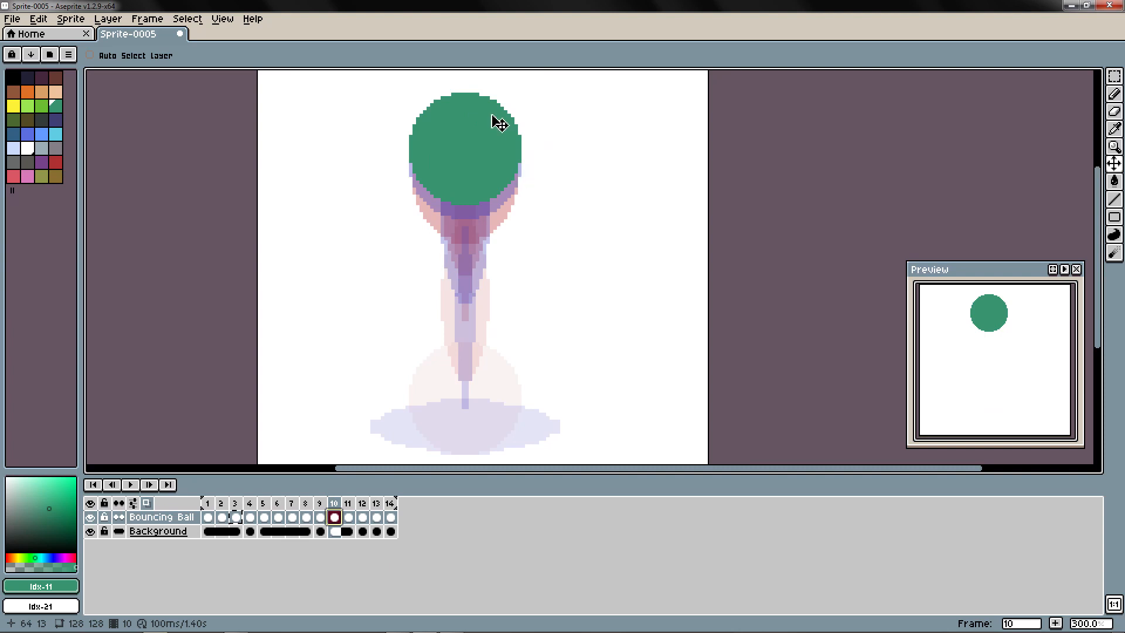
{"action": "mouse_move", "coordinate": [365, 172]}
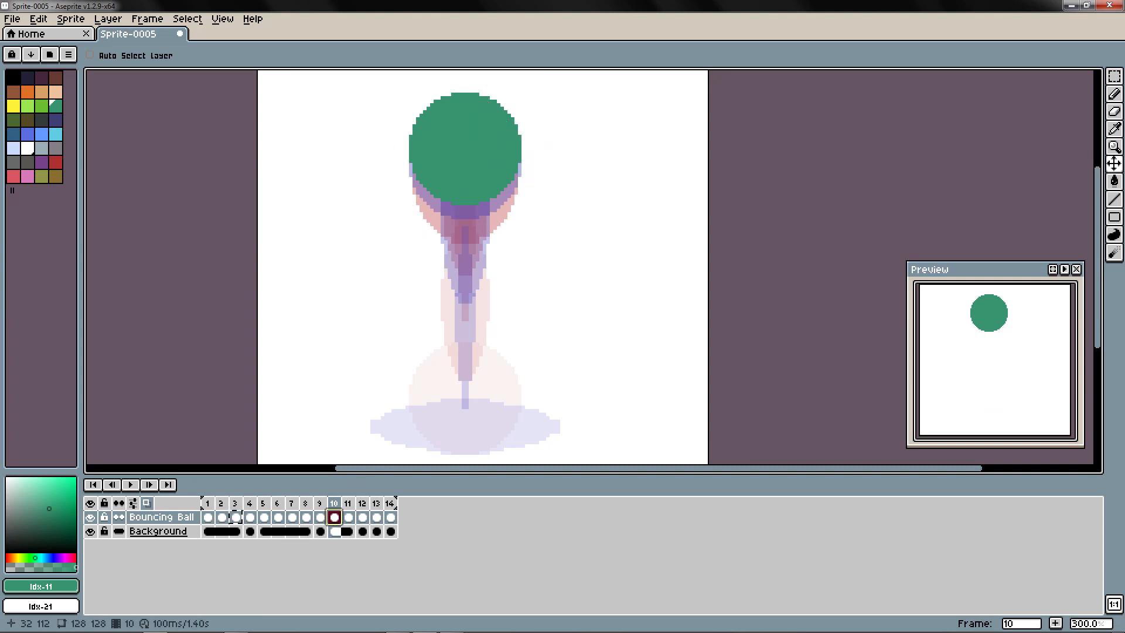
{"action": "left_click", "coordinate": [361, 503]}
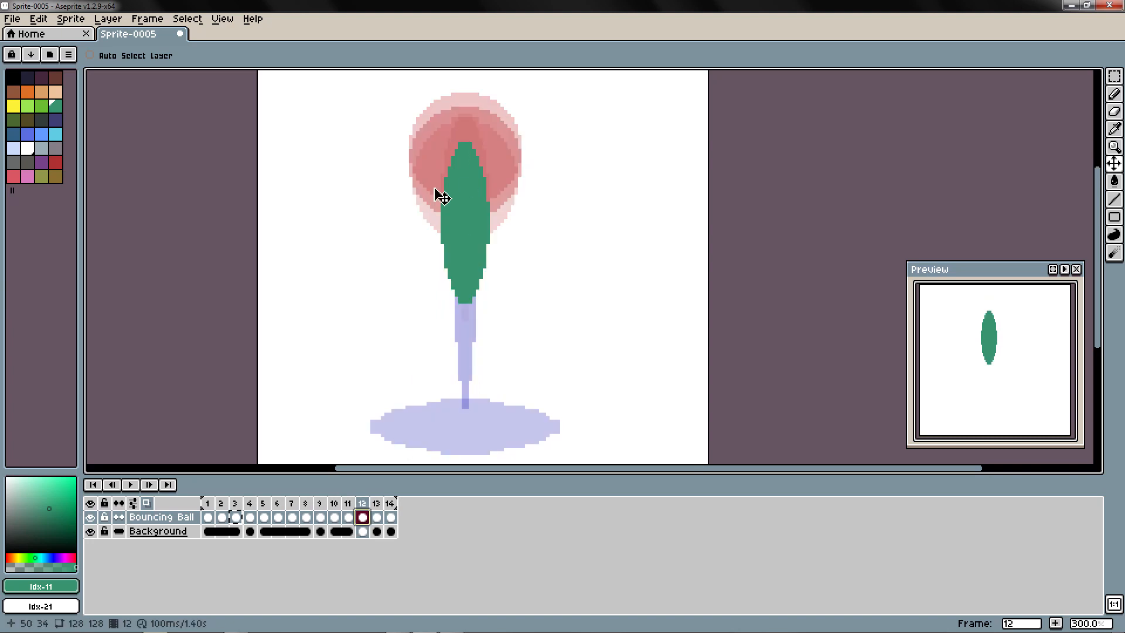
{"action": "left_click", "coordinate": [362, 517]}
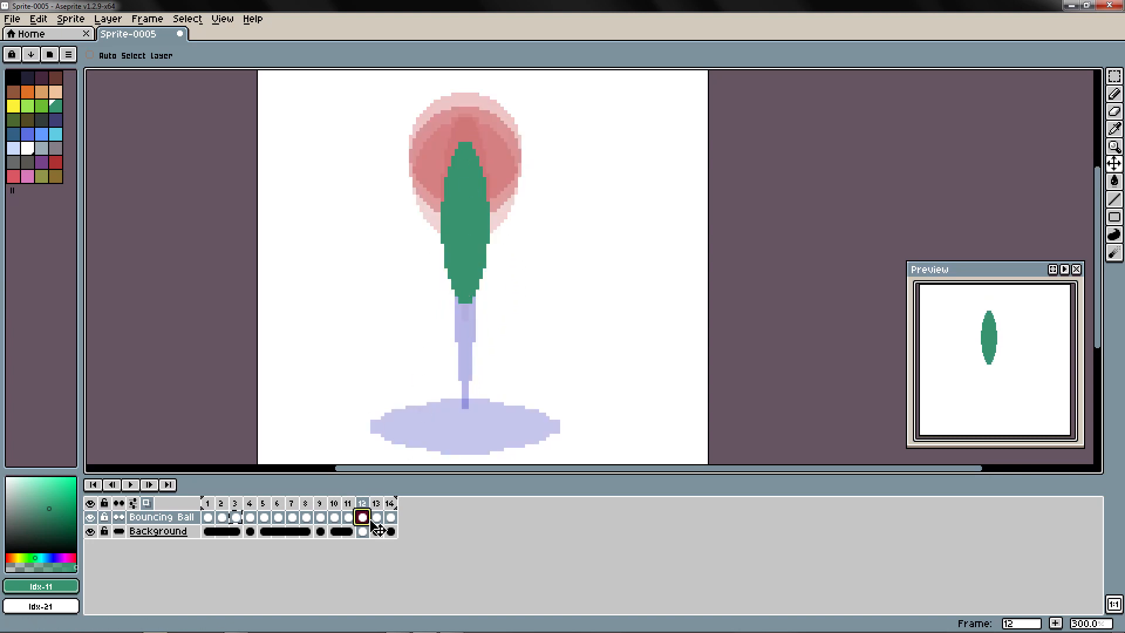
{"action": "left_click", "coordinate": [391, 503]}
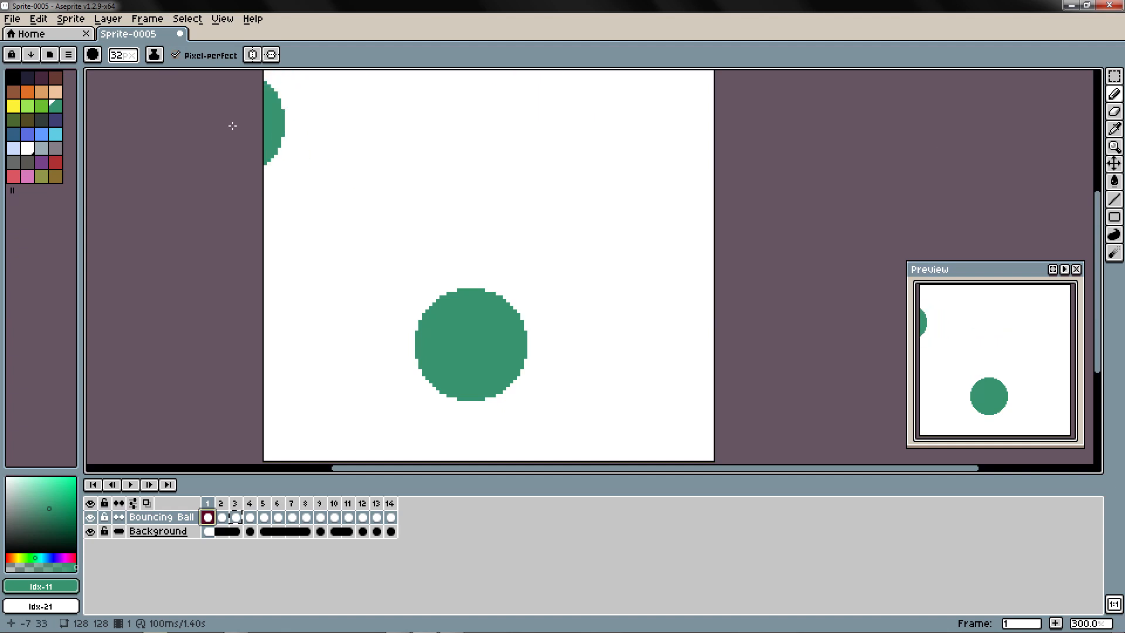
- Set ink to Lock Alpha and brush a lighter green highlight onto the ball on frames 8 and 12
{"action": "left_click", "coordinate": [153, 55]}
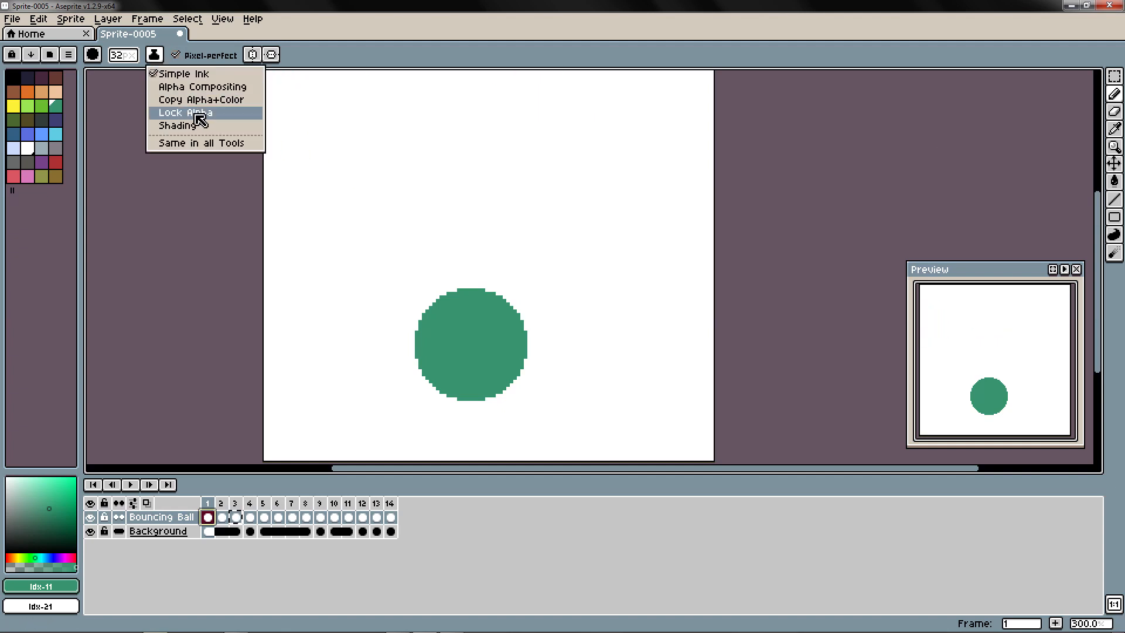
{"action": "left_click", "coordinate": [184, 113]}
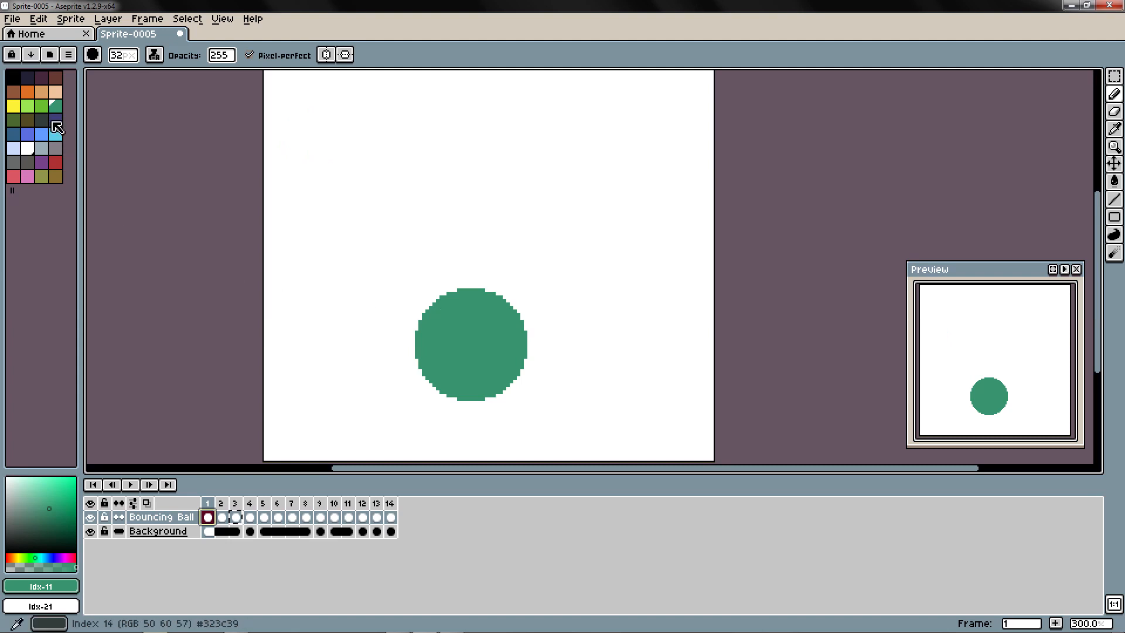
{"action": "left_click", "coordinate": [248, 502]}
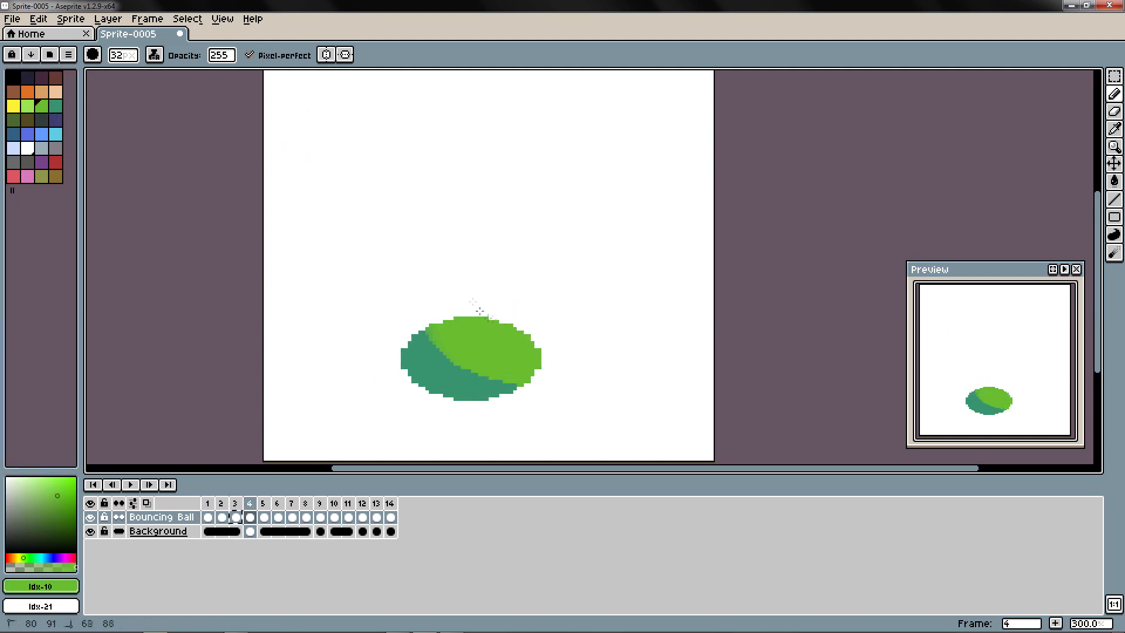
{"action": "left_click", "coordinate": [306, 503]}
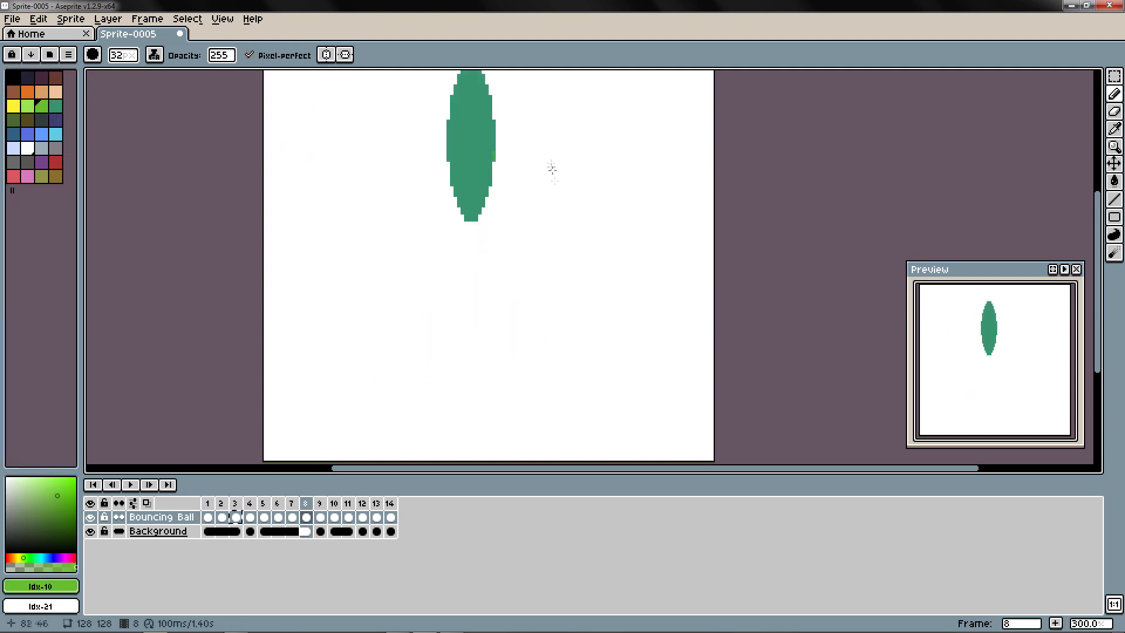
{"action": "left_click", "coordinate": [362, 502]}
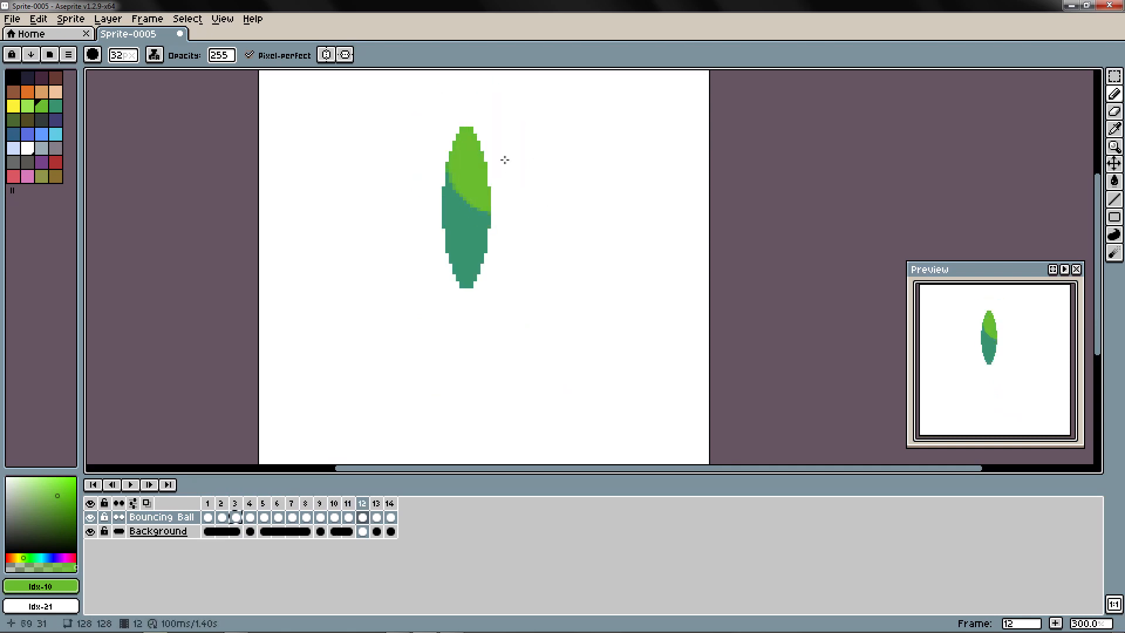
- Shade frames 4, 7 and the rest with an even lighter green, then play back the animation
{"action": "left_click", "coordinate": [208, 517]}
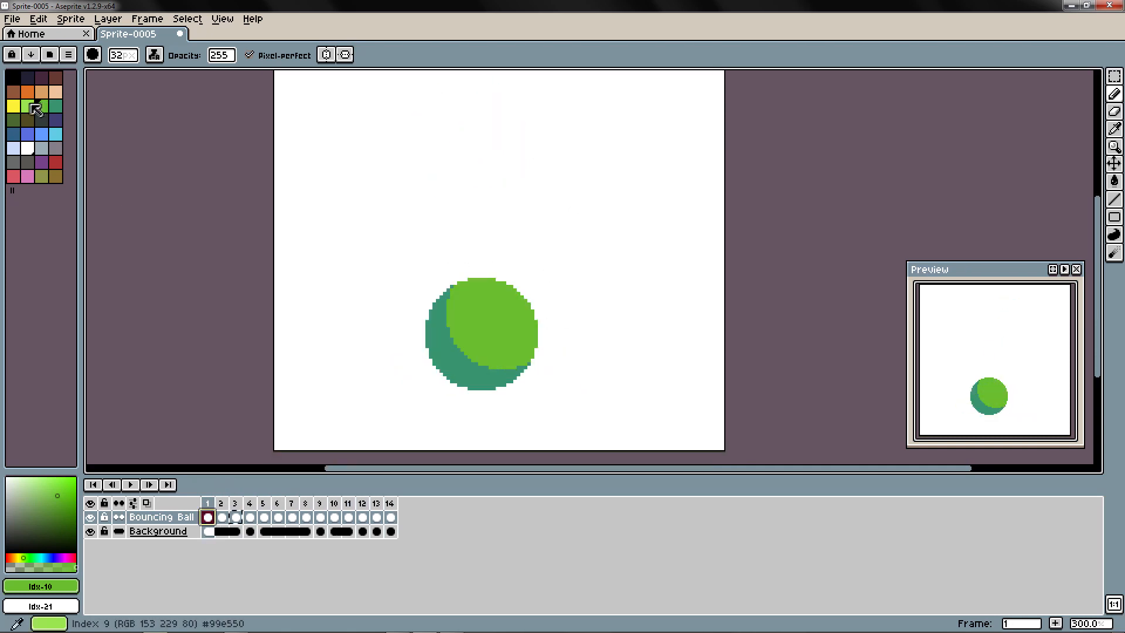
{"action": "left_click", "coordinate": [248, 503]}
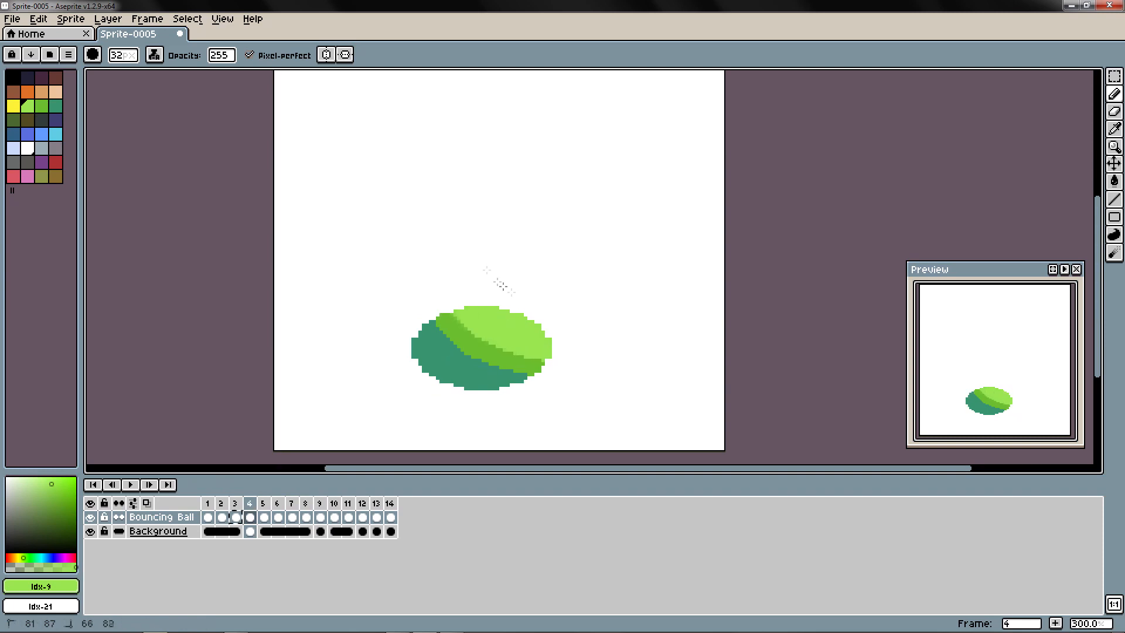
{"action": "left_click", "coordinate": [292, 503]}
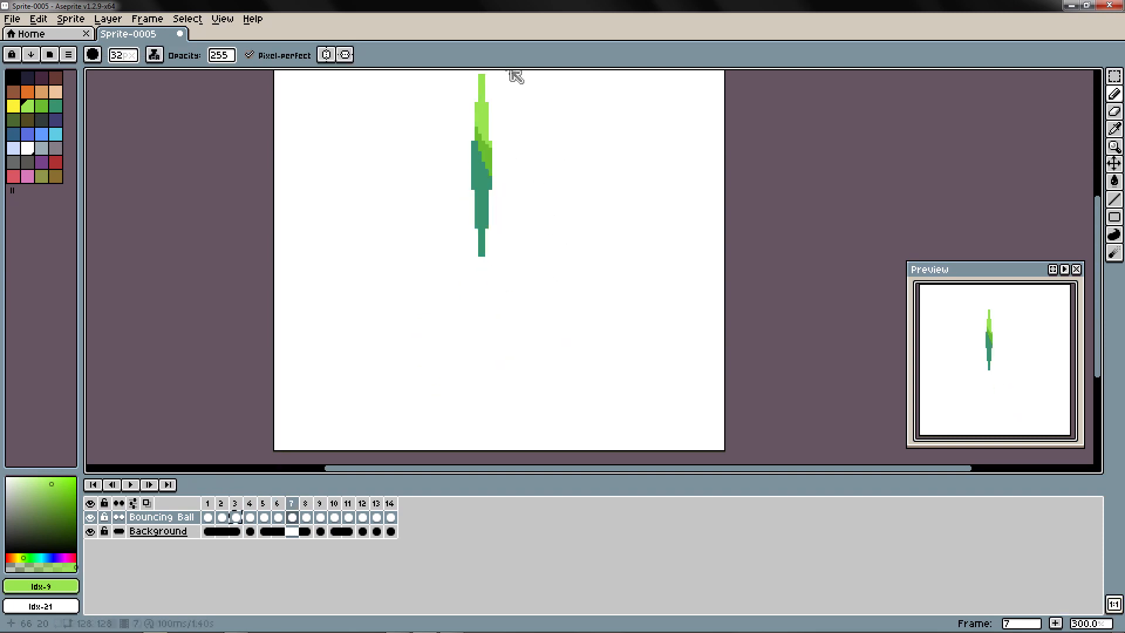
{"action": "left_click", "coordinate": [362, 503]}
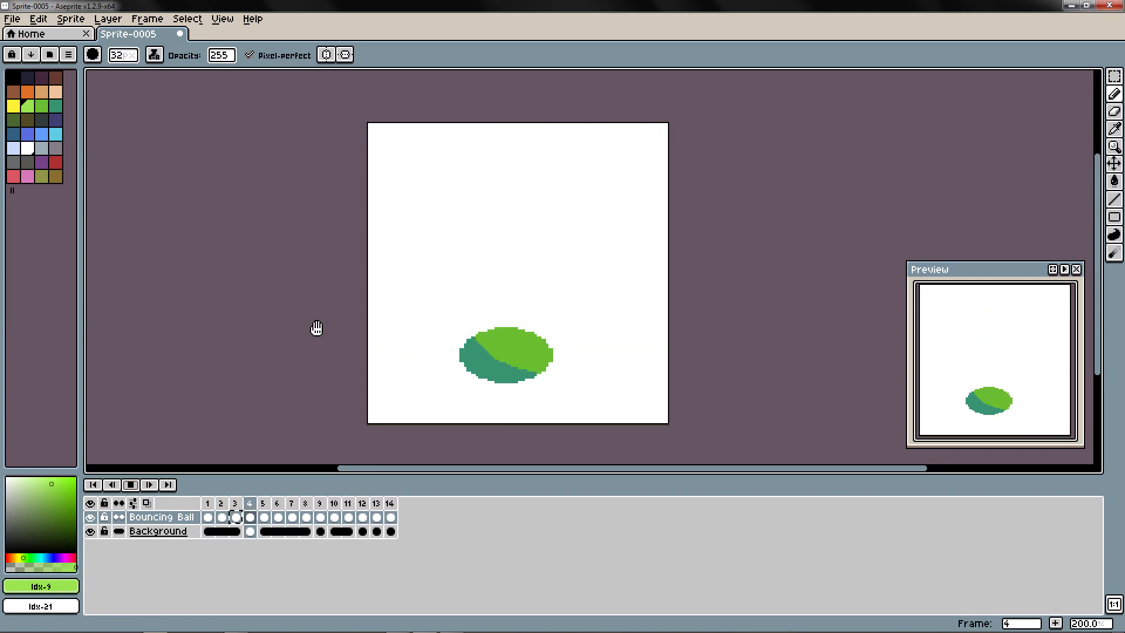
{"action": "left_click", "coordinate": [319, 503]}
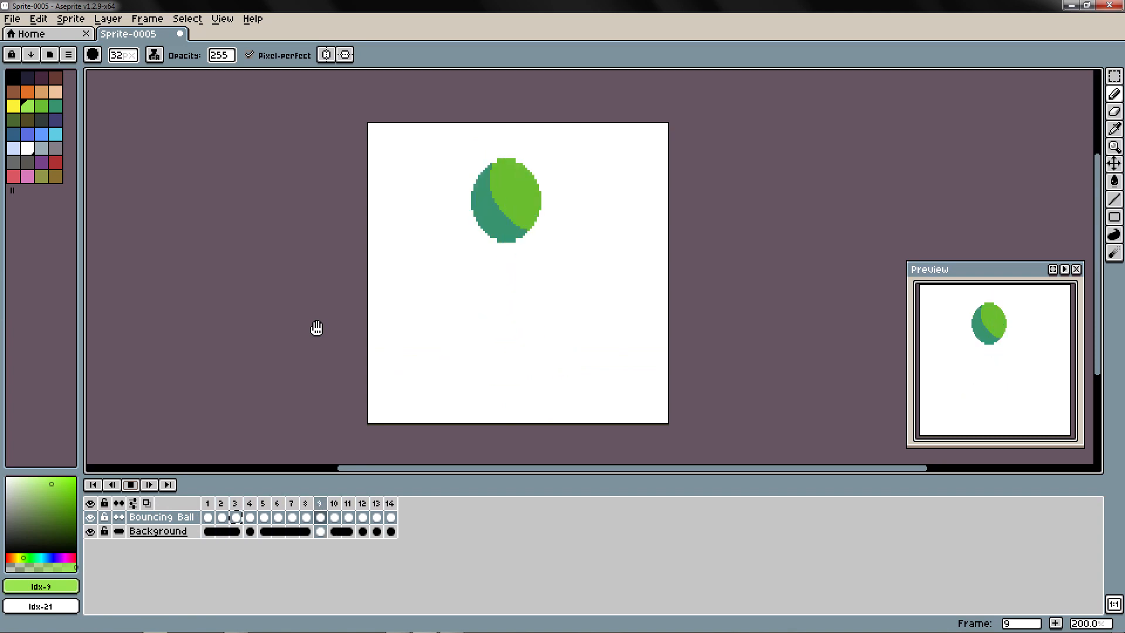
- Select every Background cel across frames 1 to 14 in the timeline
{"action": "left_click", "coordinate": [130, 485]}
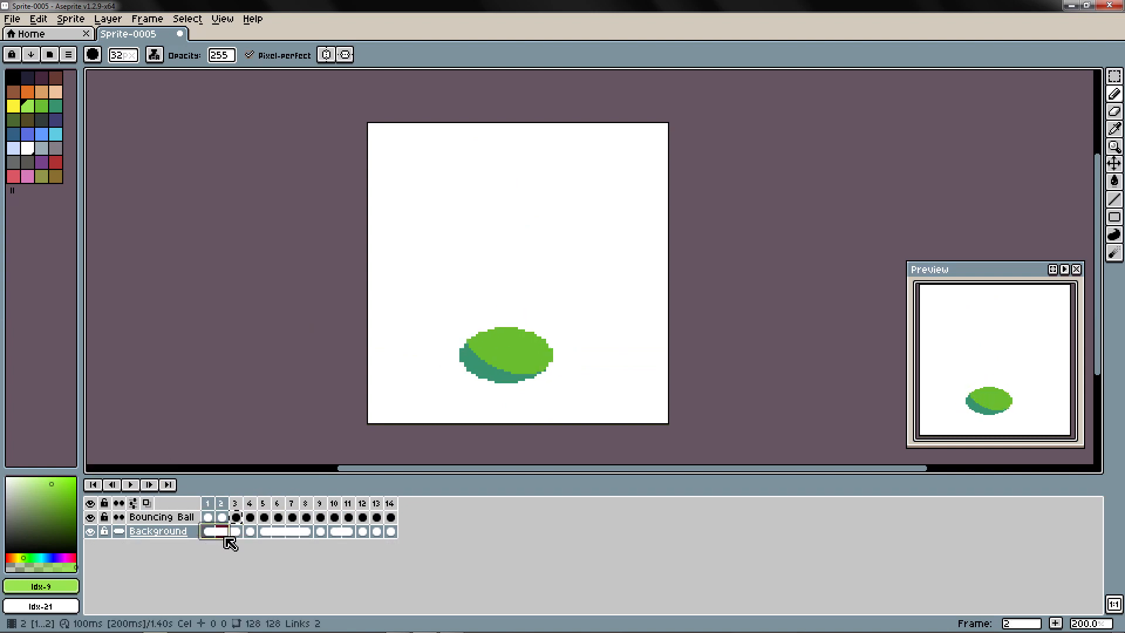
{"action": "left_click", "coordinate": [250, 531]}
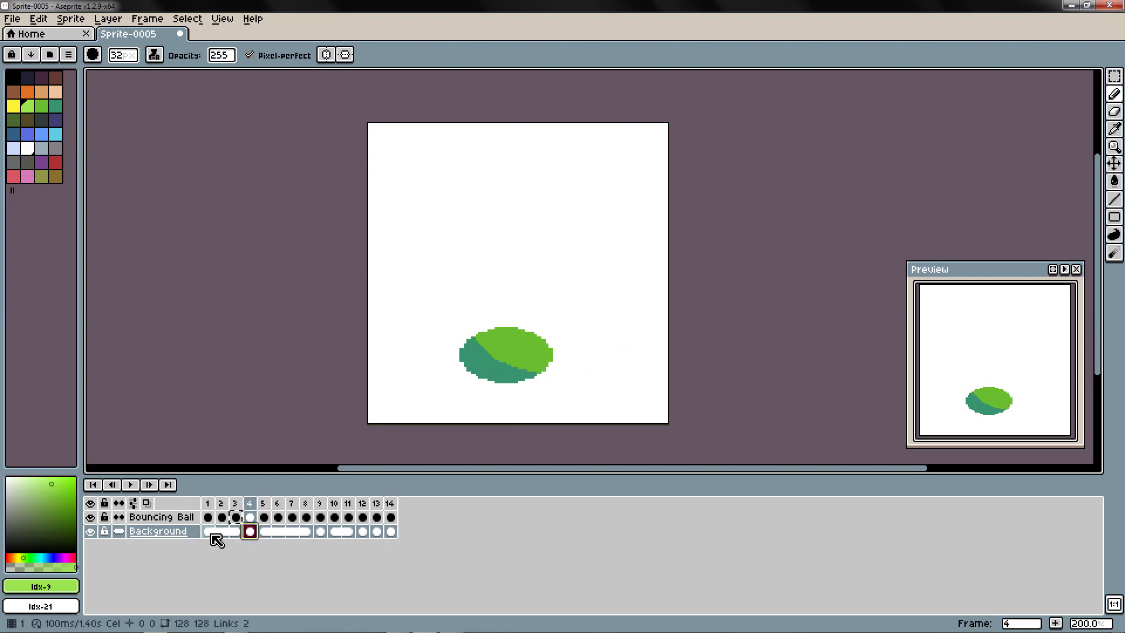
{"action": "left_click", "coordinate": [389, 530]}
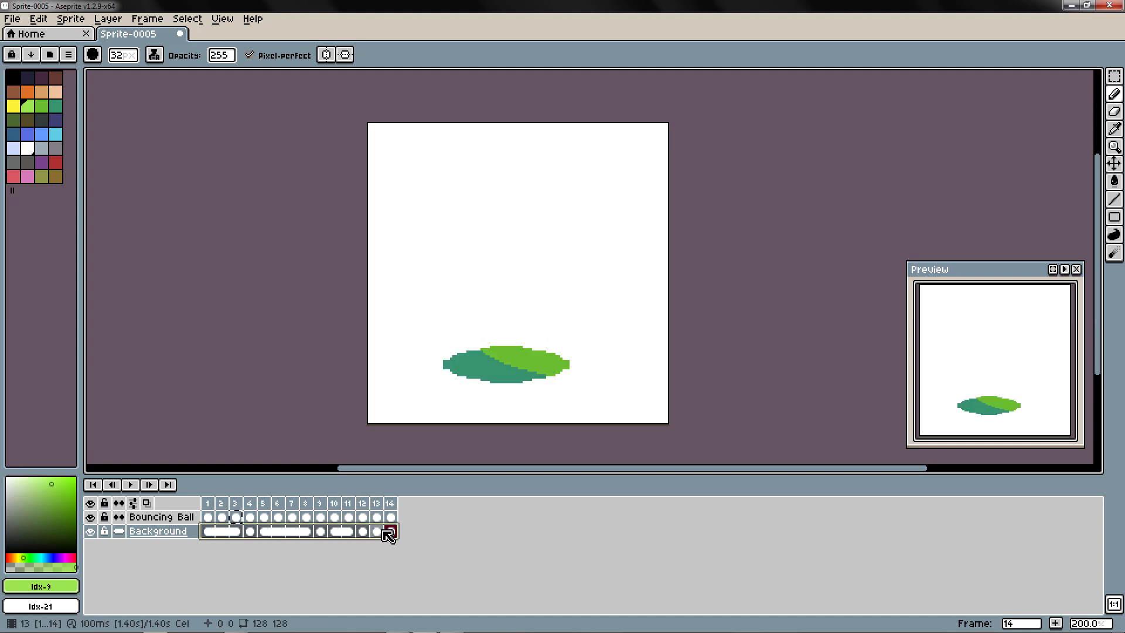
{"action": "left_click", "coordinate": [207, 532]}
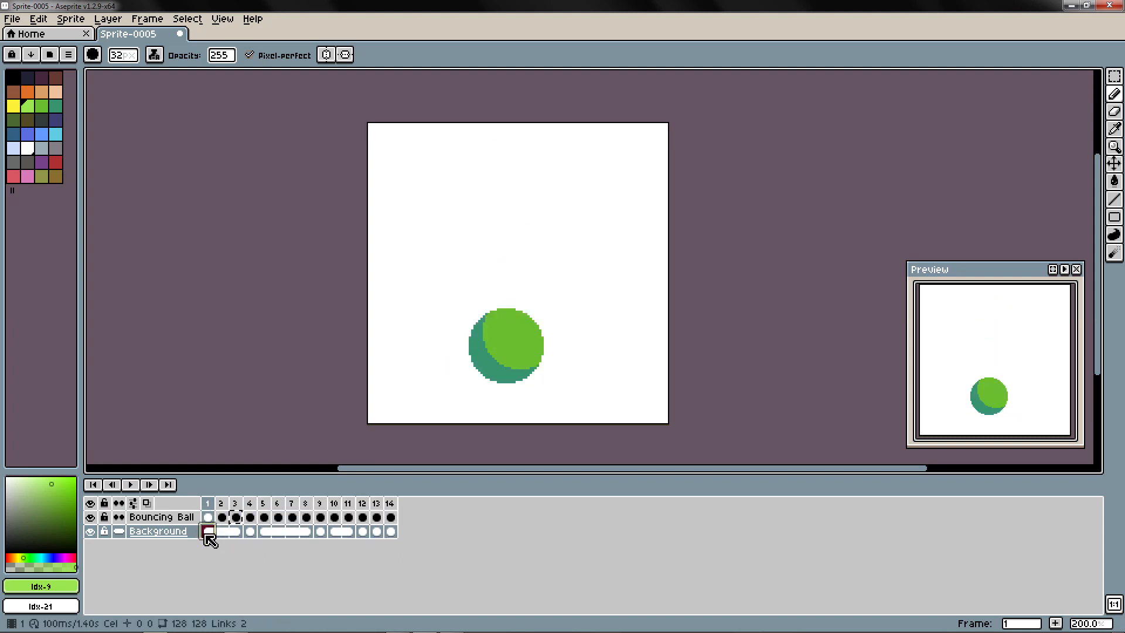
- Link the selected Background cels into one shared cel and return to frame 1
{"action": "right_click", "coordinate": [390, 530]}
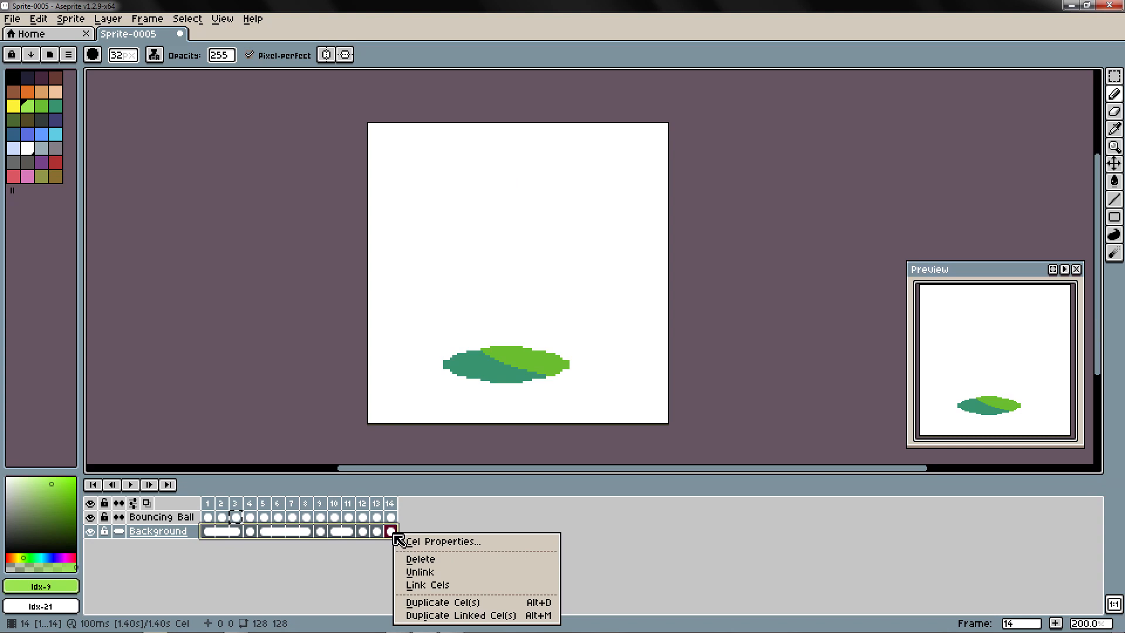
{"action": "left_click", "coordinate": [429, 584]}
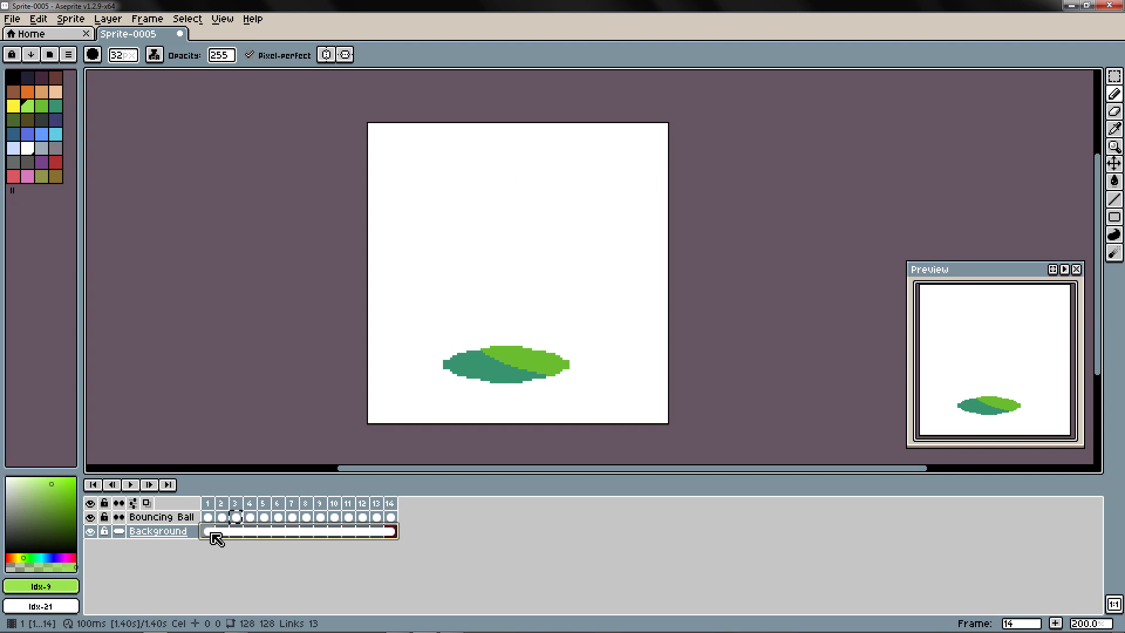
{"action": "left_click", "coordinate": [92, 484]}
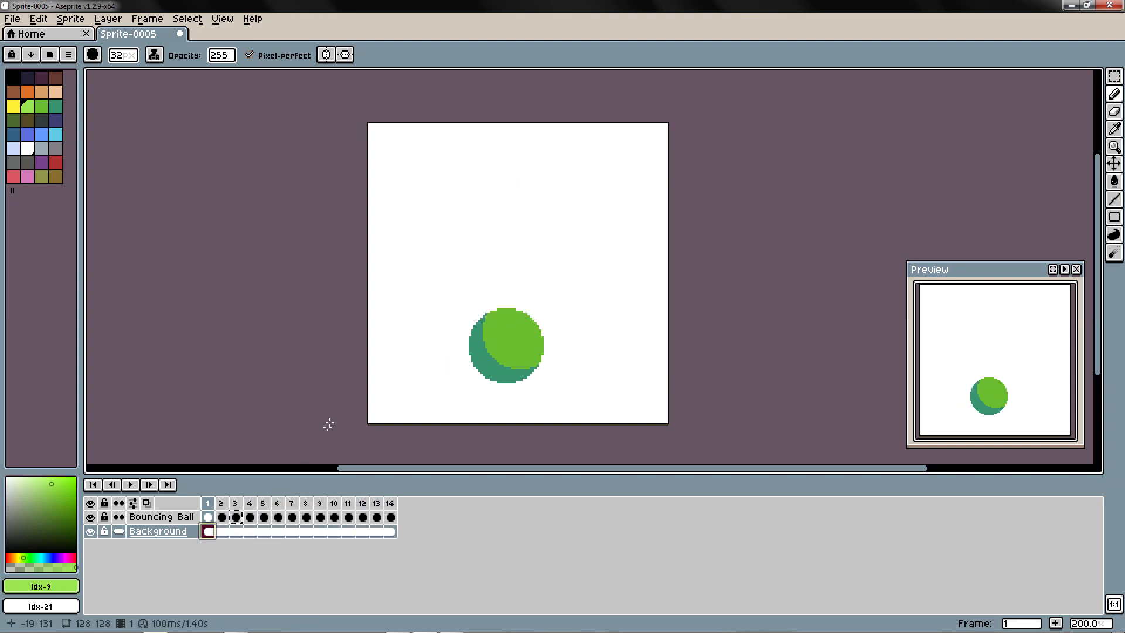
{"action": "left_click", "coordinate": [573, 315]}
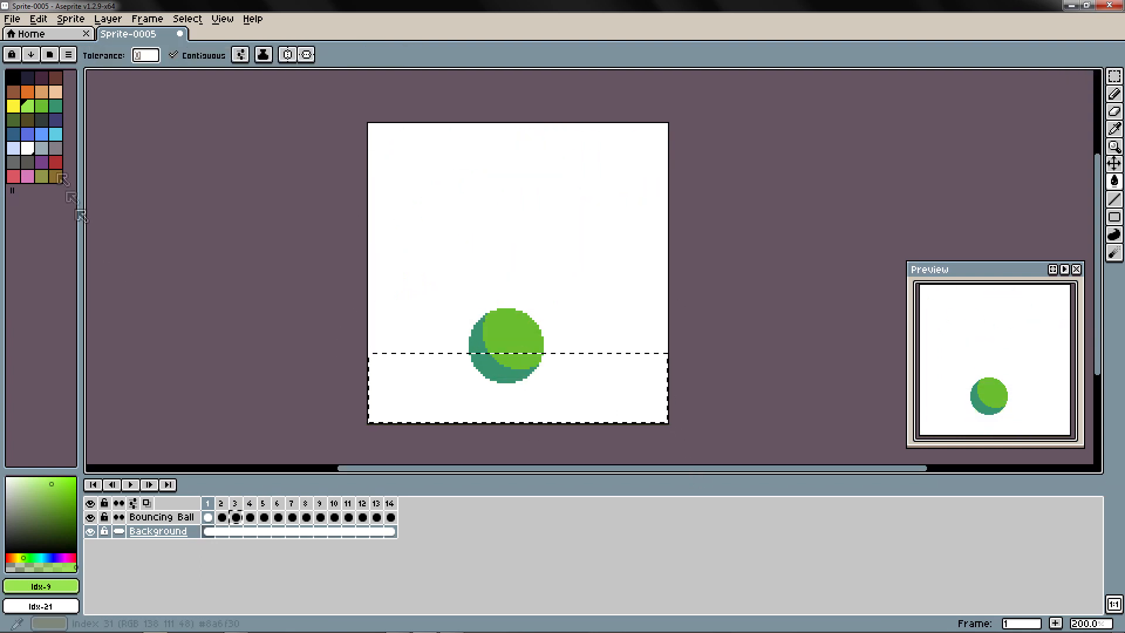
- Fill the lower floor strip dark gray and the upper background area lighter gray
{"action": "left_click", "coordinate": [420, 253]}
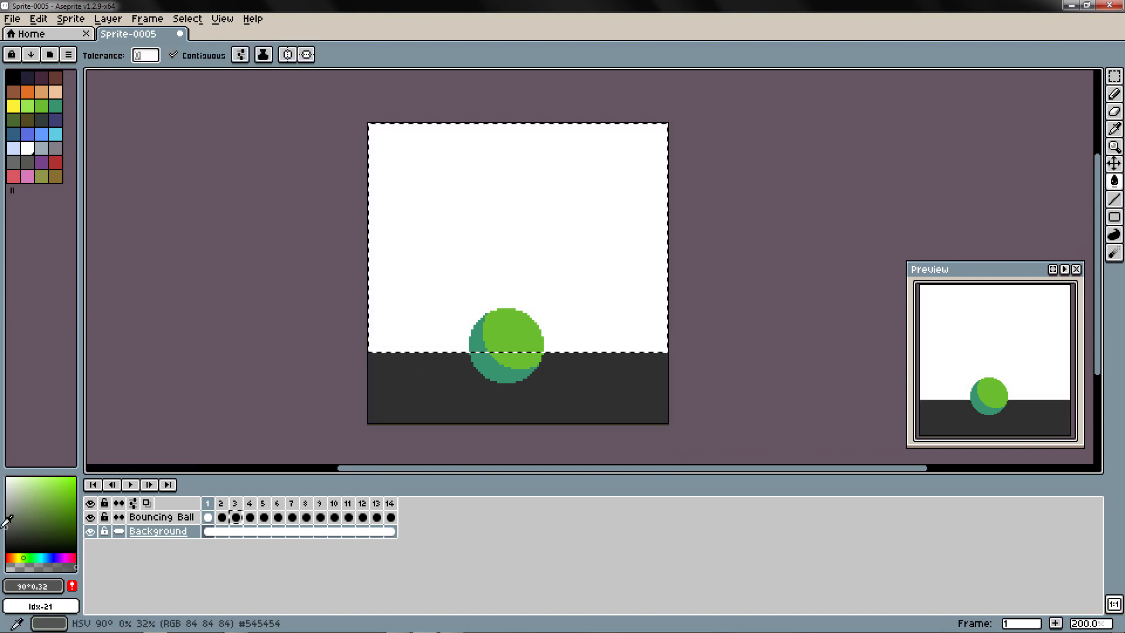
{"action": "left_click", "coordinate": [130, 485]}
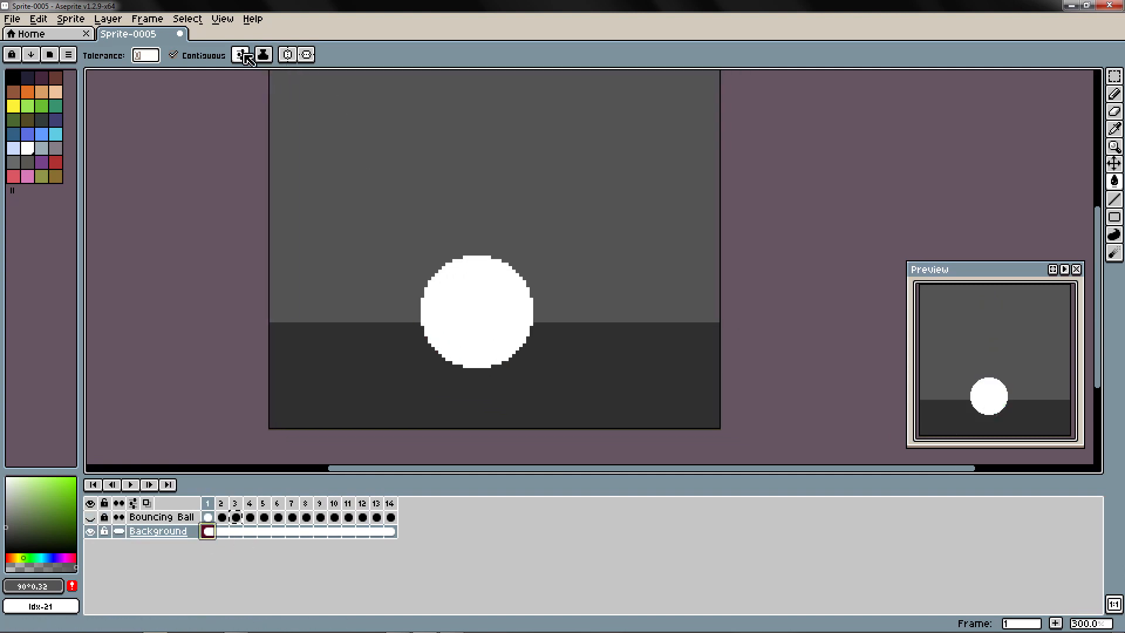
{"action": "left_click", "coordinate": [240, 56]}
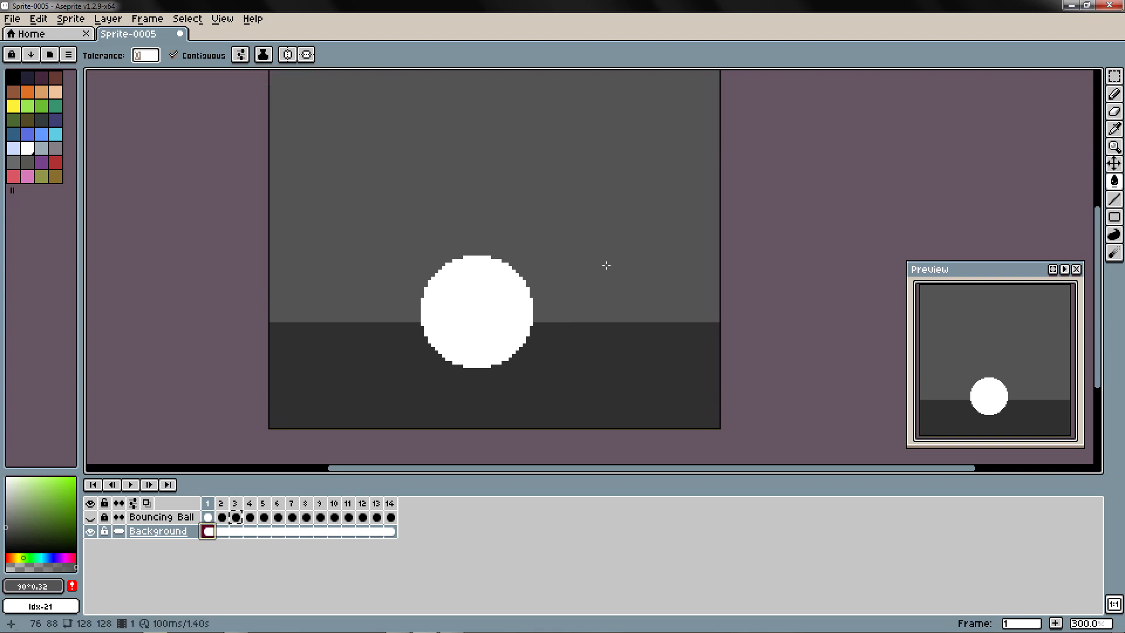
{"action": "left_click", "coordinate": [239, 56]}
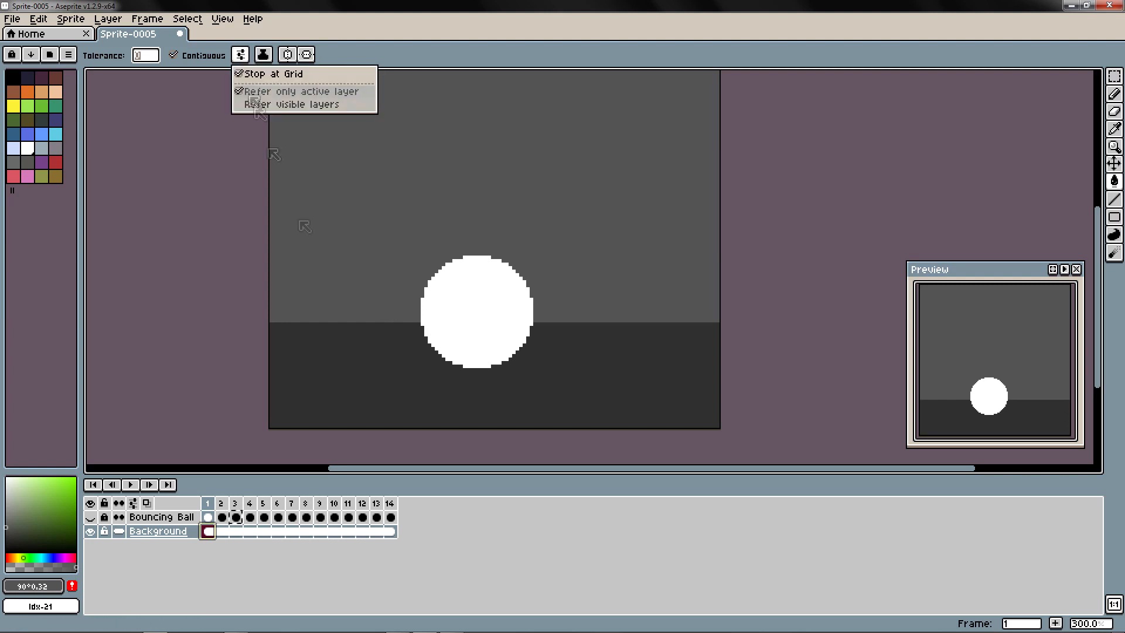
- Toggle the ball layer off and on to check the background alone
{"action": "left_click", "coordinate": [90, 517]}
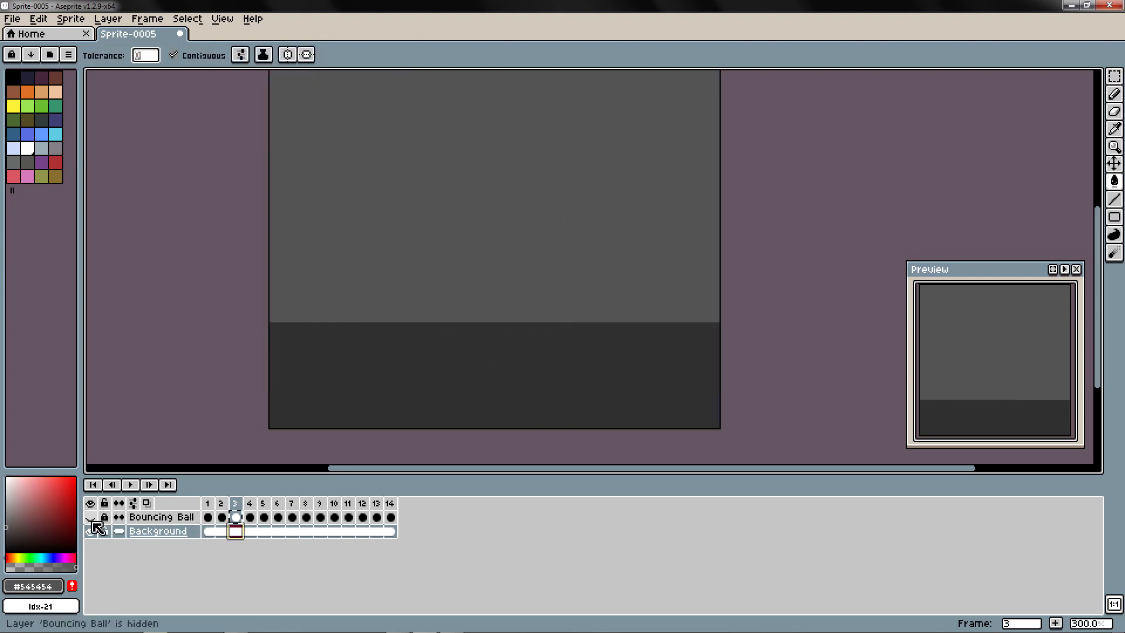
{"action": "left_click", "coordinate": [90, 517]}
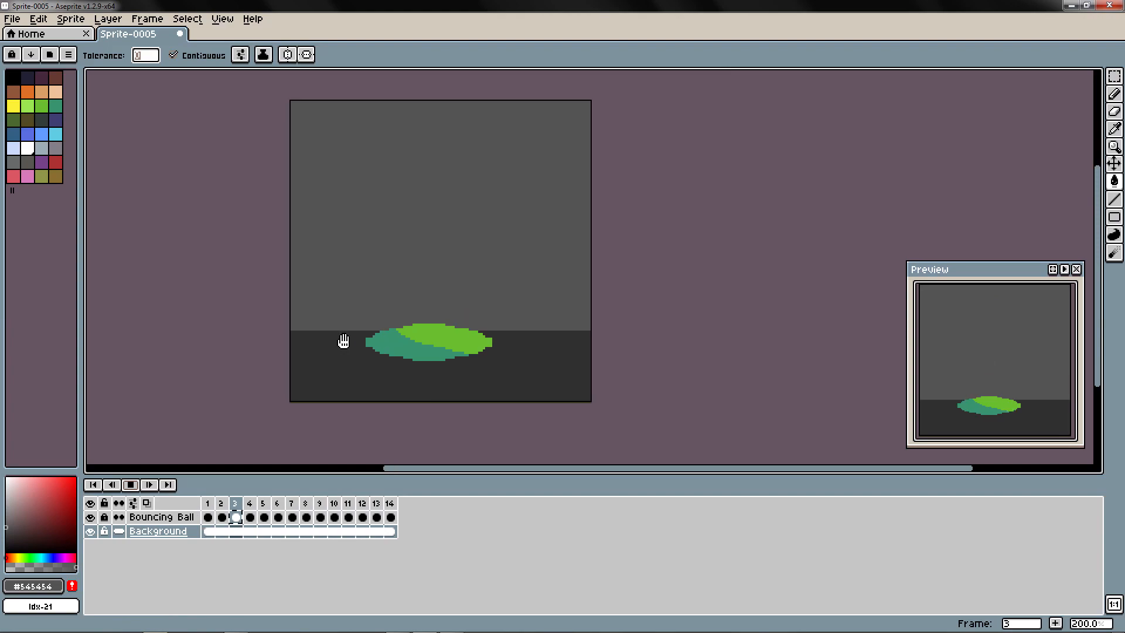